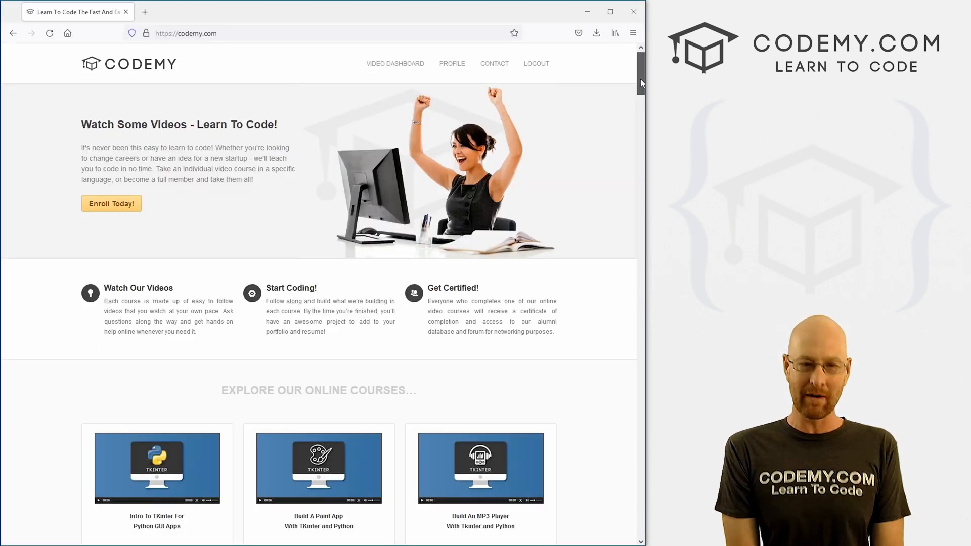
Play one X-won and one O-won round to reach X 2, O 1, then close the game
scroll("down", 3)
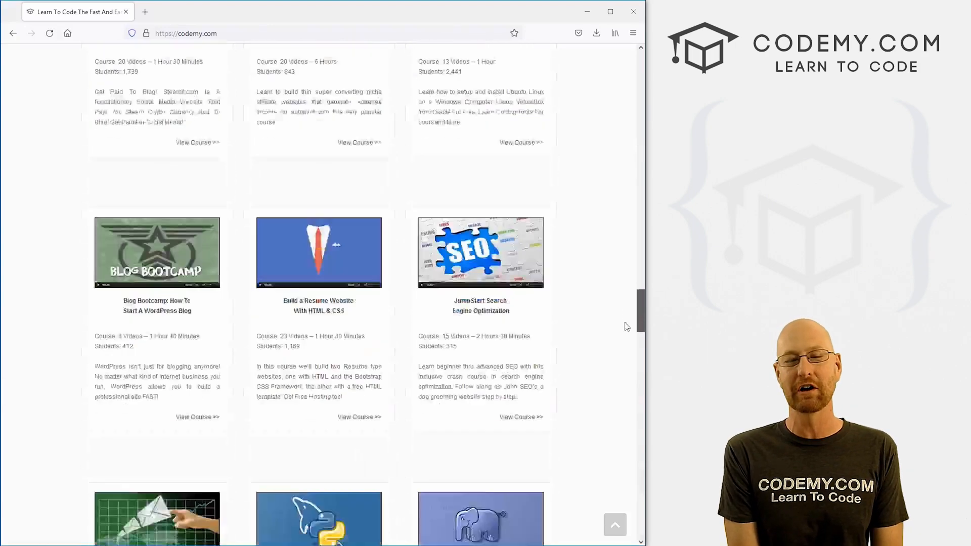
scroll("down", 3)
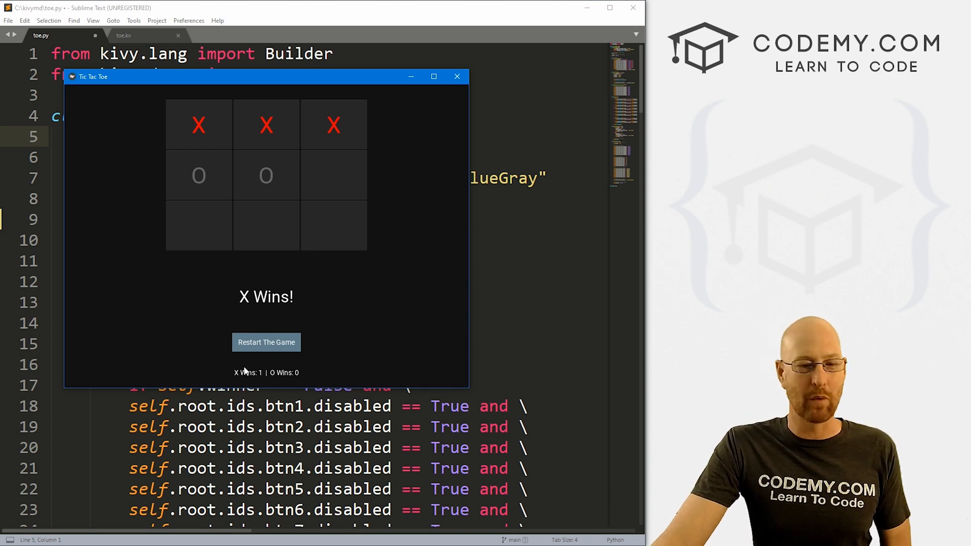
left_click(266, 342)
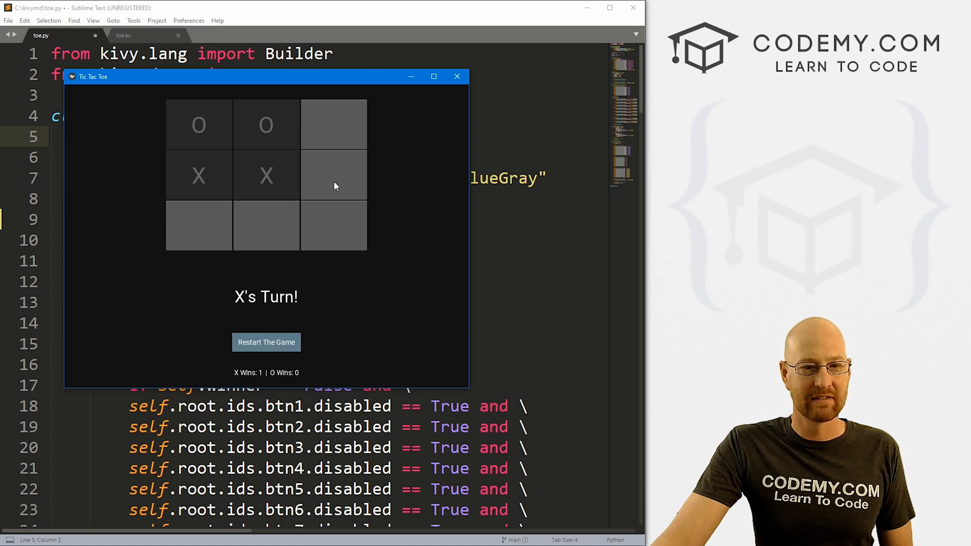
left_click(334, 175)
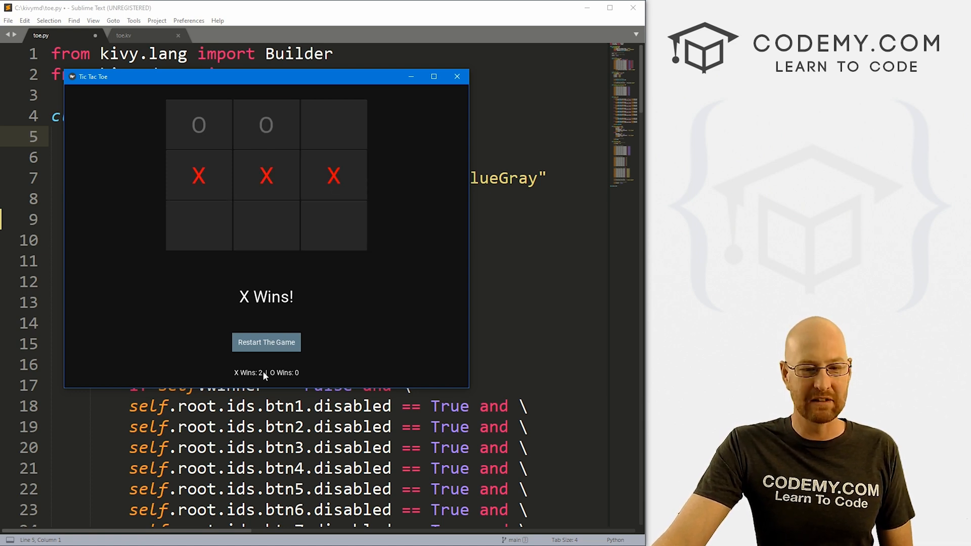
left_click(266, 342)
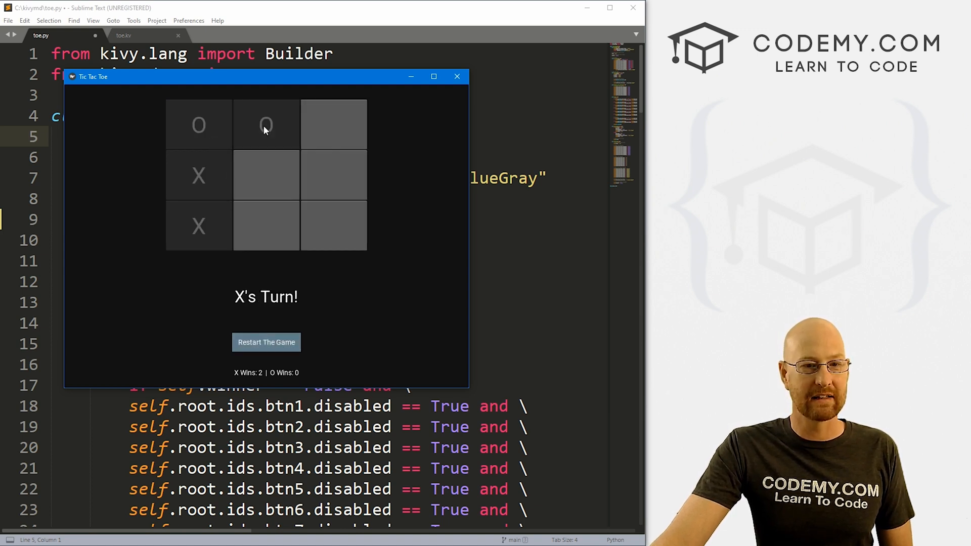
left_click(333, 124)
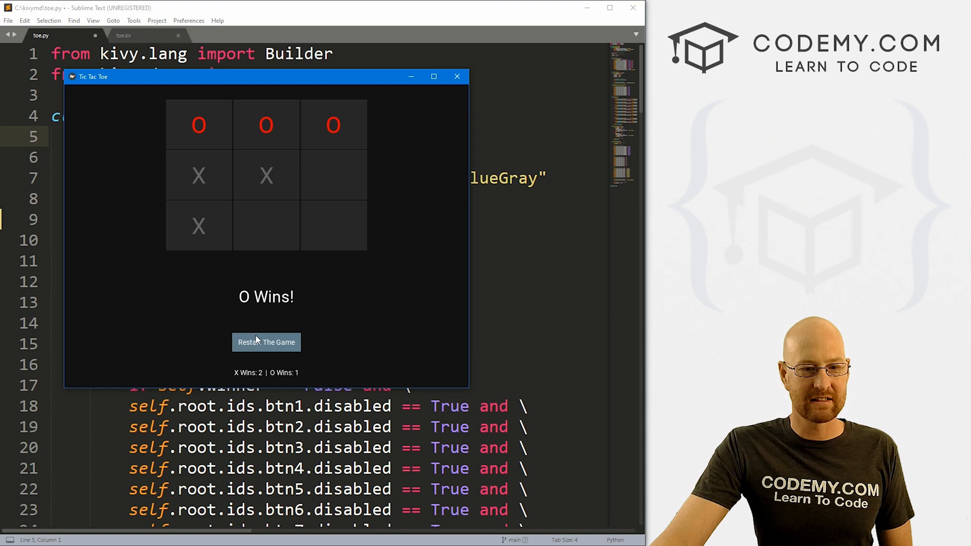
mouse_move(296, 375)
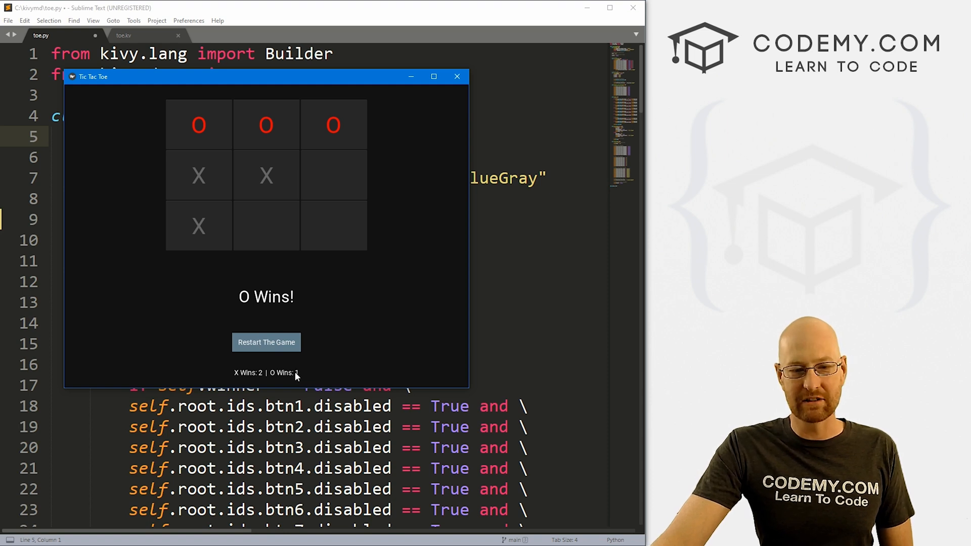
mouse_move(294, 359)
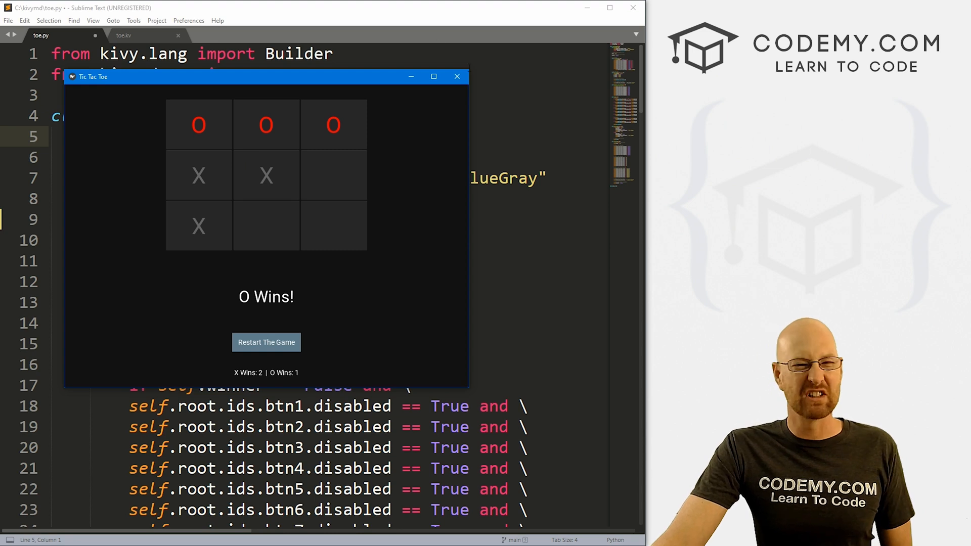
left_click(457, 77)
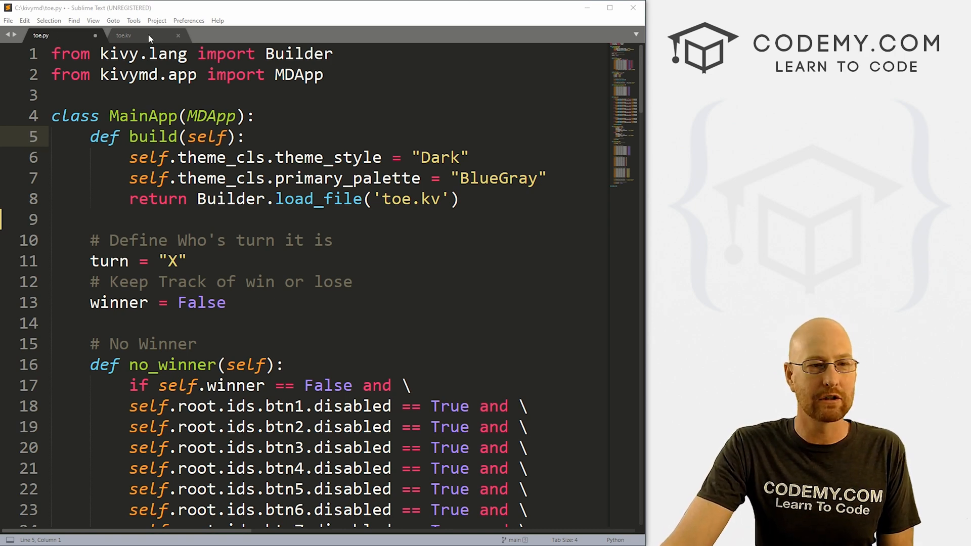
Switch to toe.kv and scroll down to the score label and restart button definitions
left_click(123, 35)
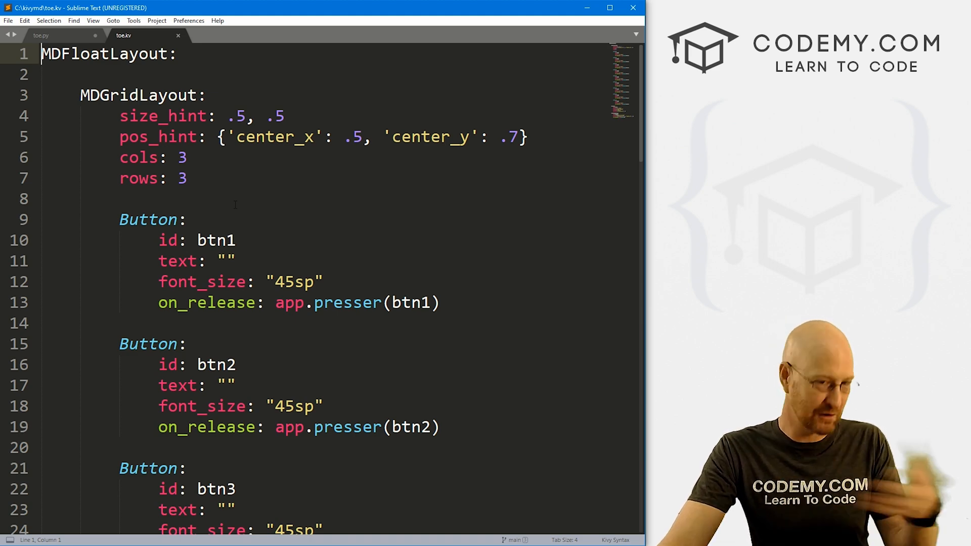
scroll("down", 3)
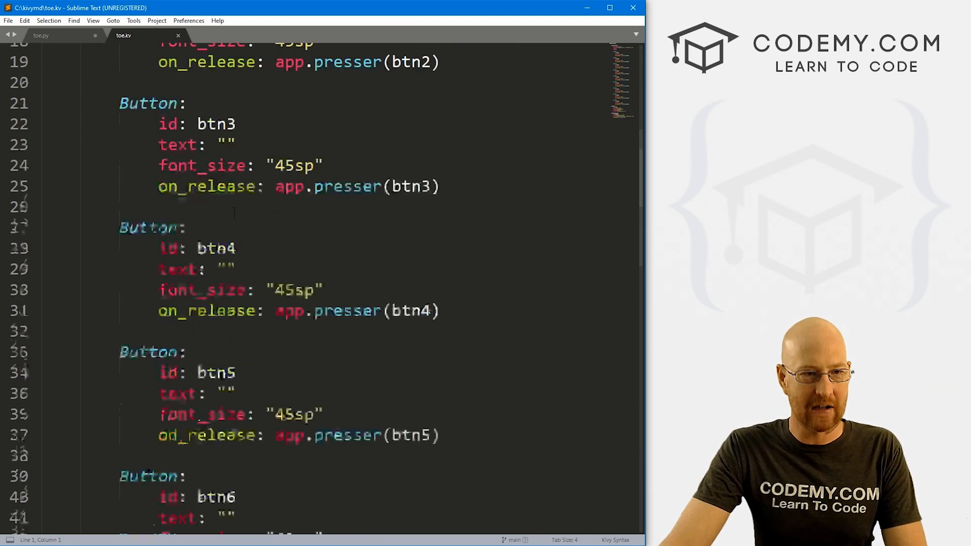
scroll("down", 3)
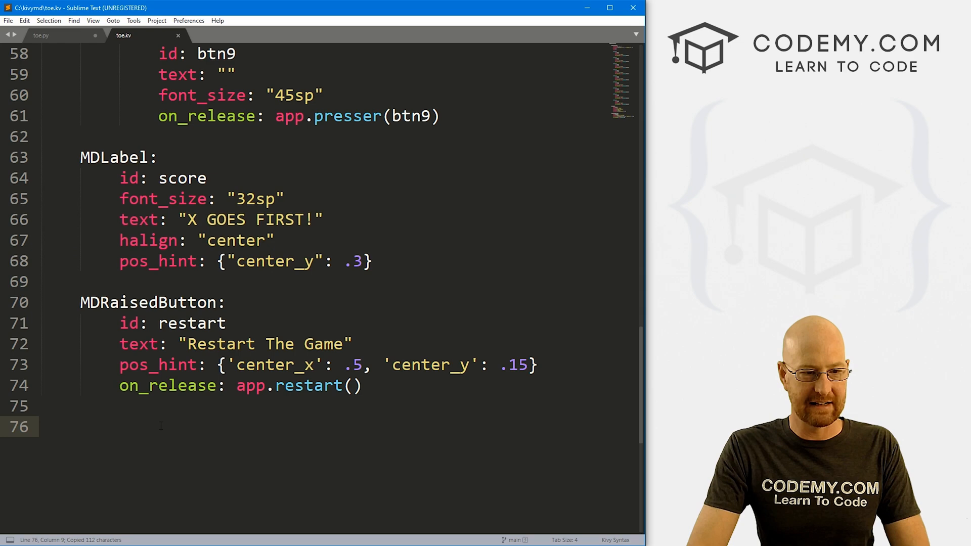
Paste the score label as a centred 14sp 'game' label reading 'X Wins: 0 | O Wins: 0', then save
key("ctrl+v")
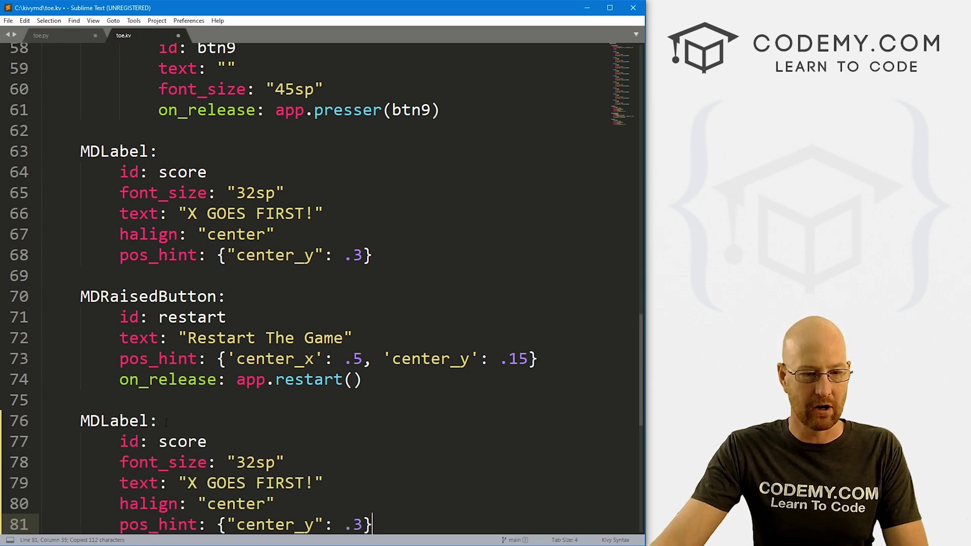
double_click(182, 317)
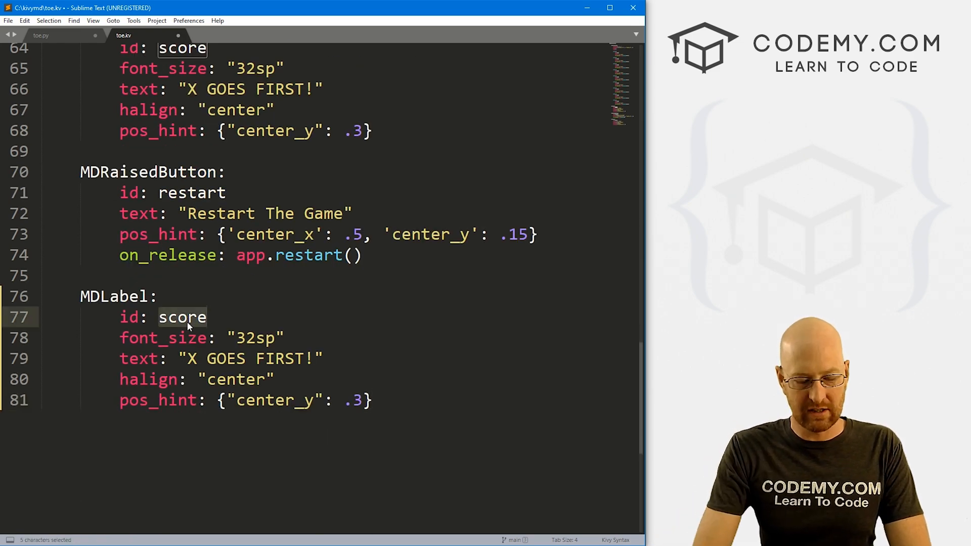
type("game")
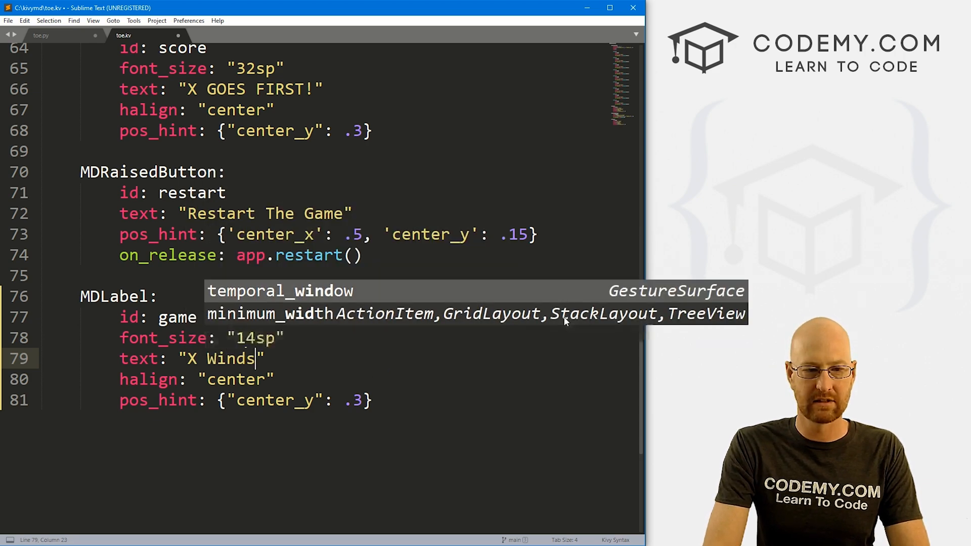
type(": 0  |")
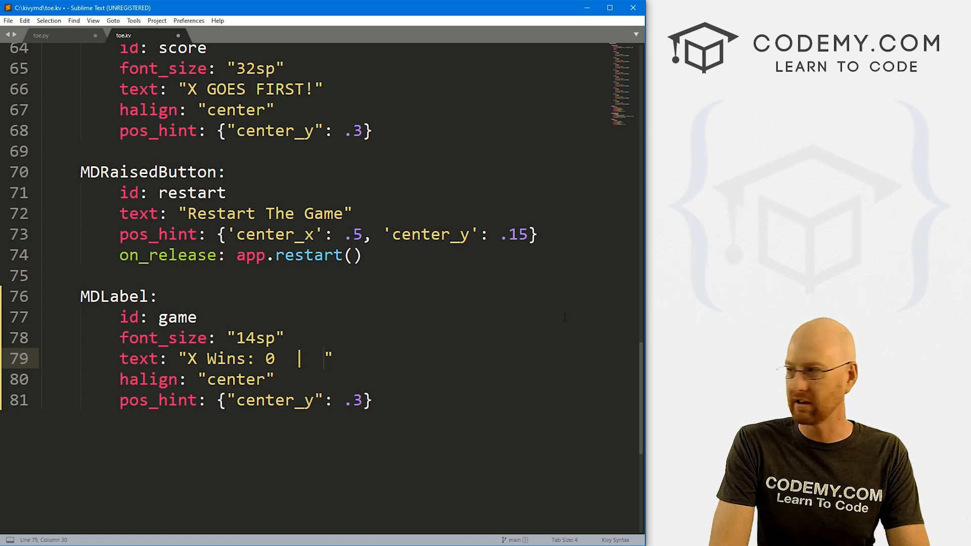
type("O Wins: 0")
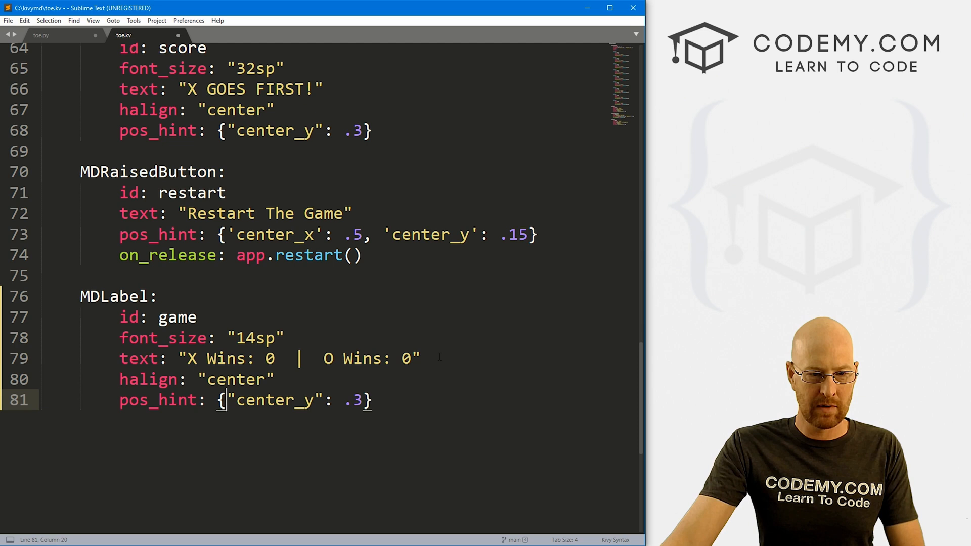
type("center_")
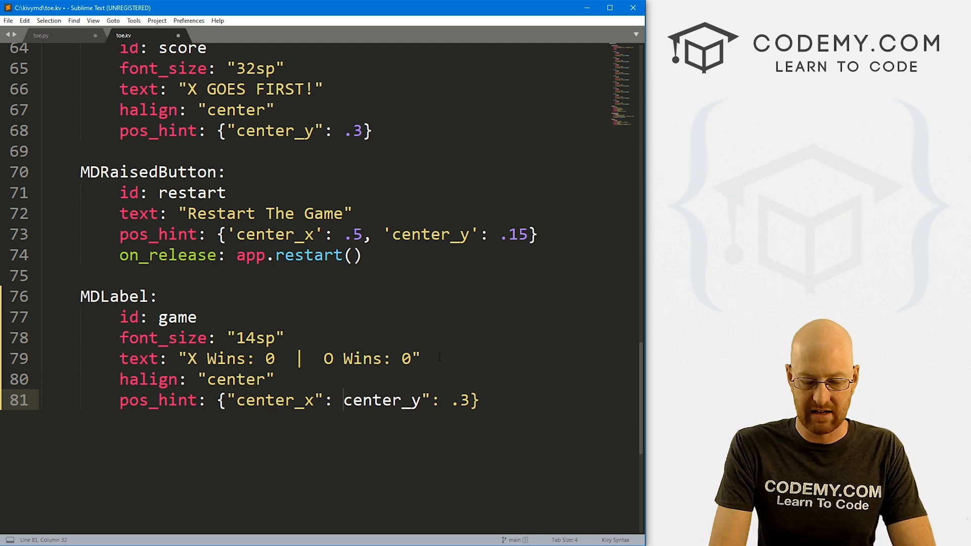
type(".5, \"")
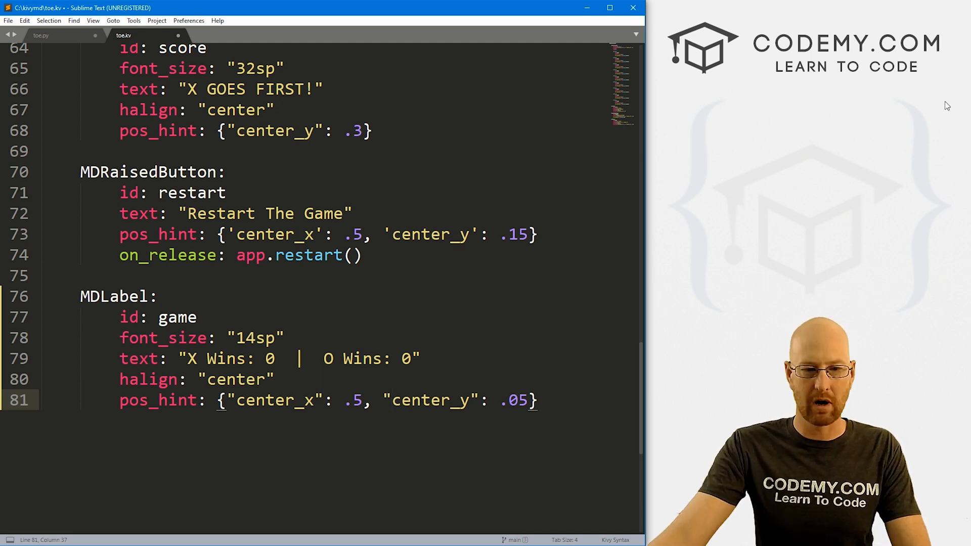
key("ctrl+s")
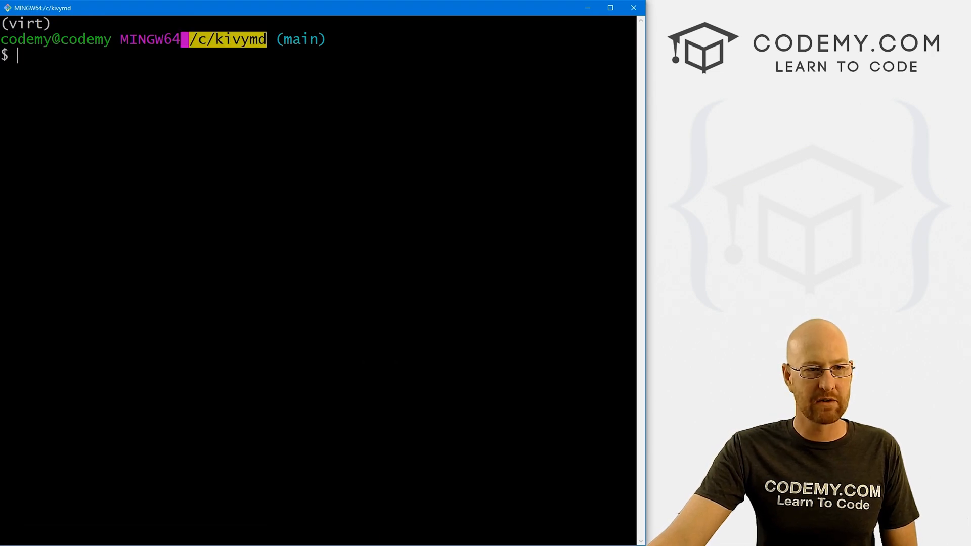
Run python toe.py, check the 'X Wins: 0 | O Wins: 0' label, then close the app
type("pytho")
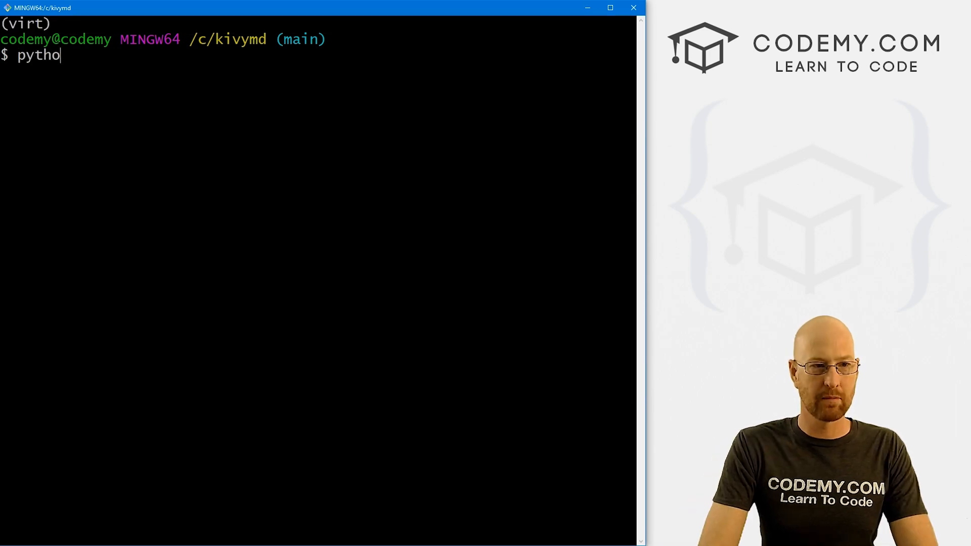
key("Return")
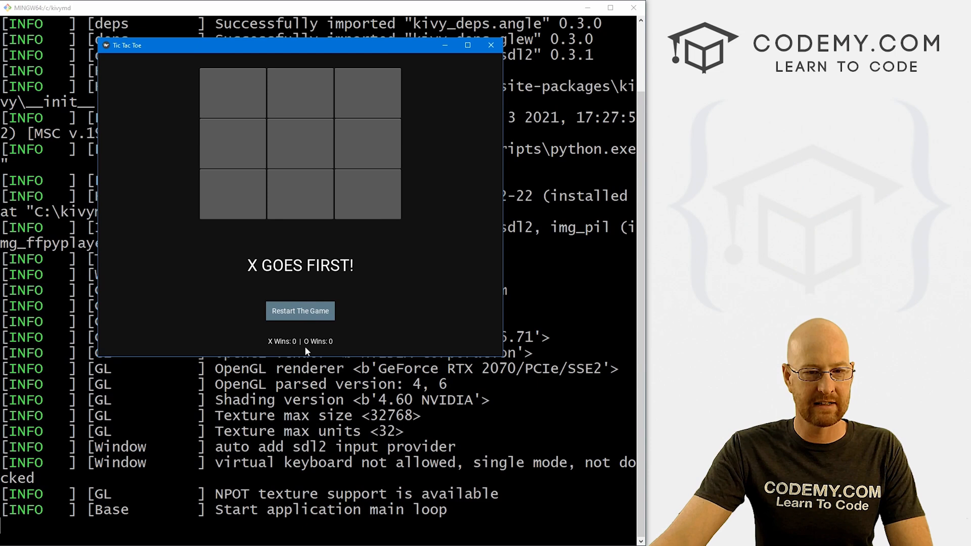
mouse_move(434, 88)
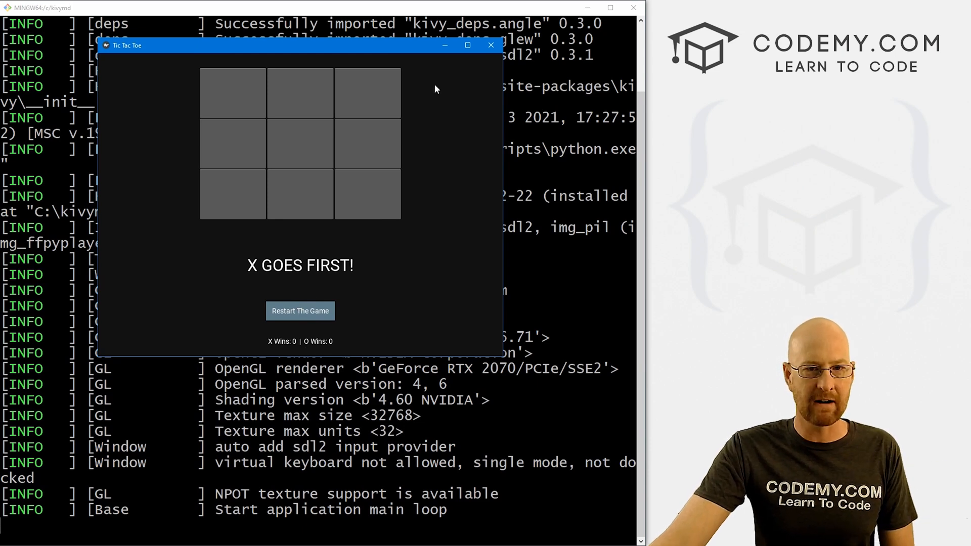
left_click(492, 44)
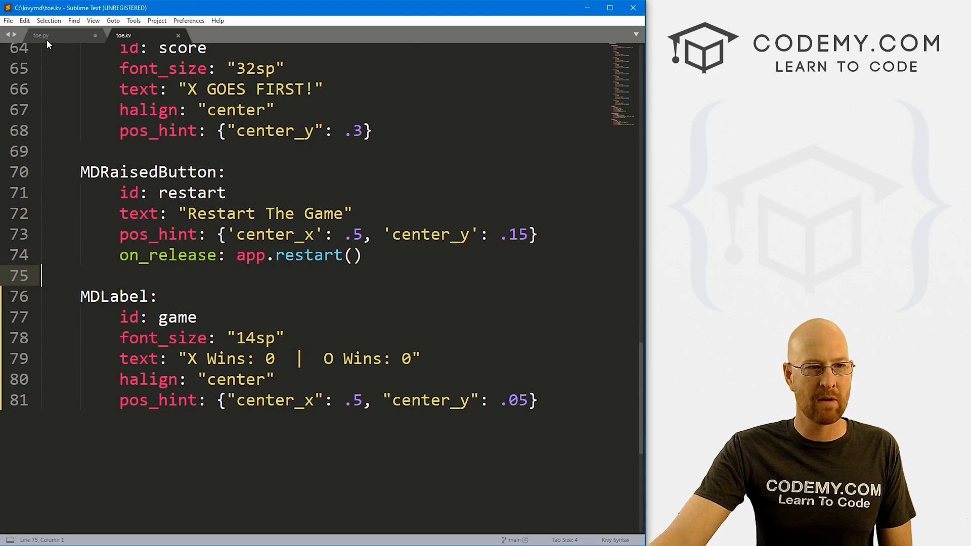
In toe.py's MainApp, set title = "Tic Tac Toe!"
left_click(41, 36)
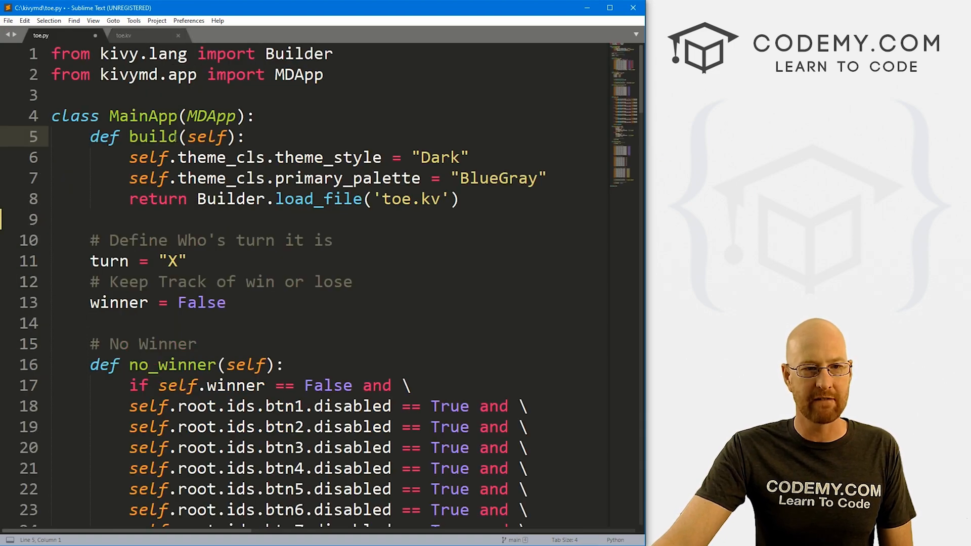
type("titl")
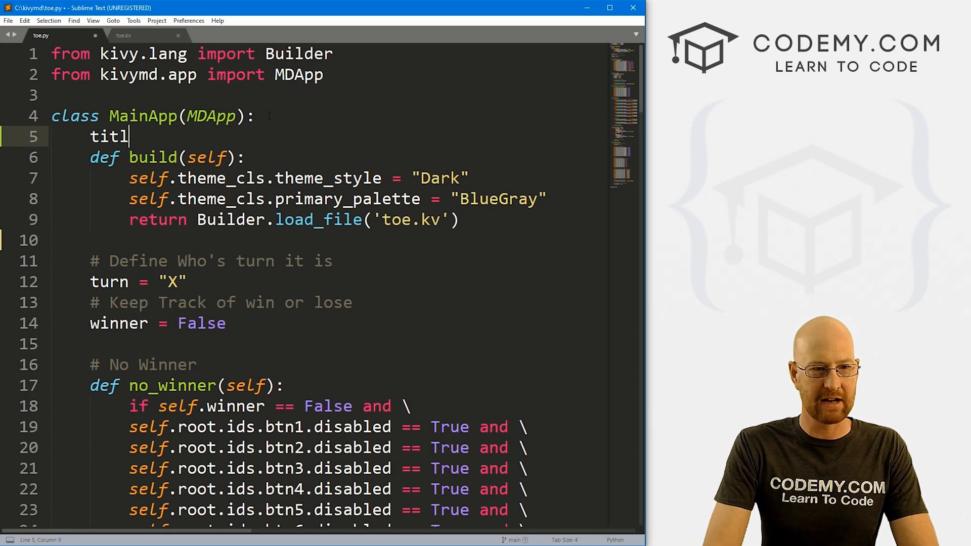
type("e = \"T")
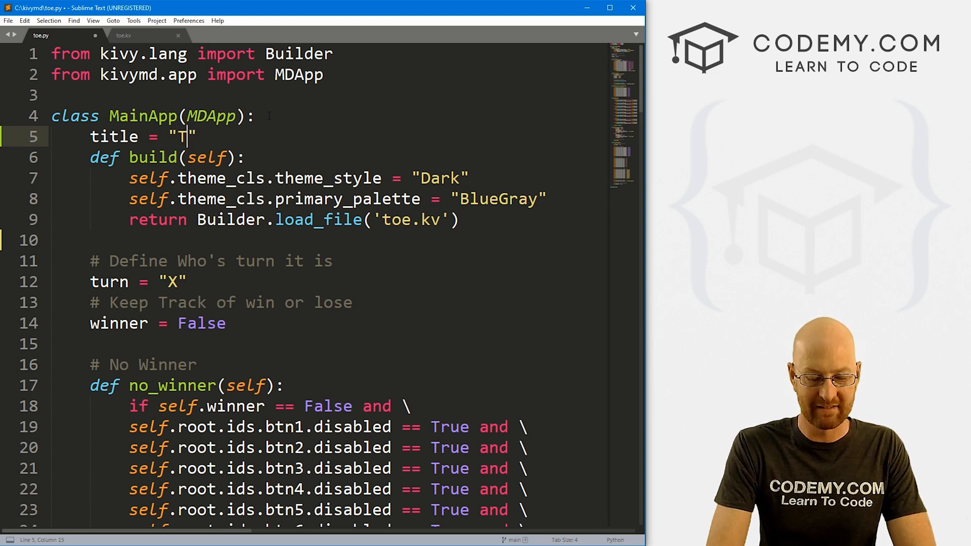
type("ic Tac Toe!")
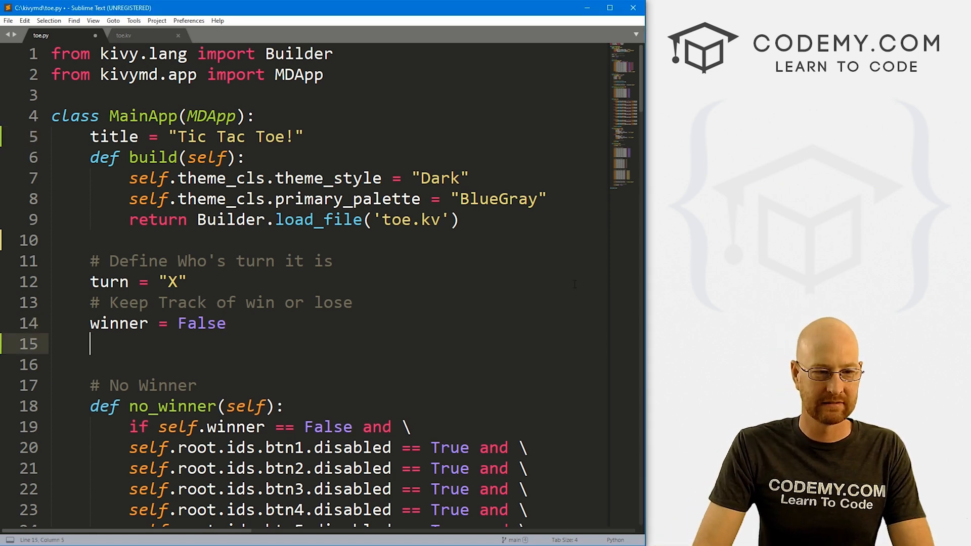
Add a '# Keep track of winner' comment with X_win = 0 and Y_win = 0 counters
type("# Keep")
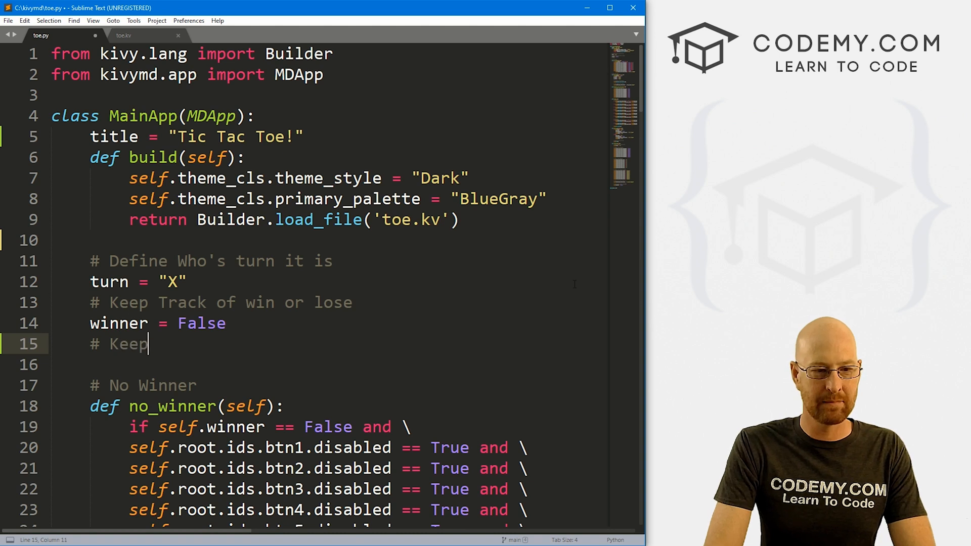
type("track of winners and losers")
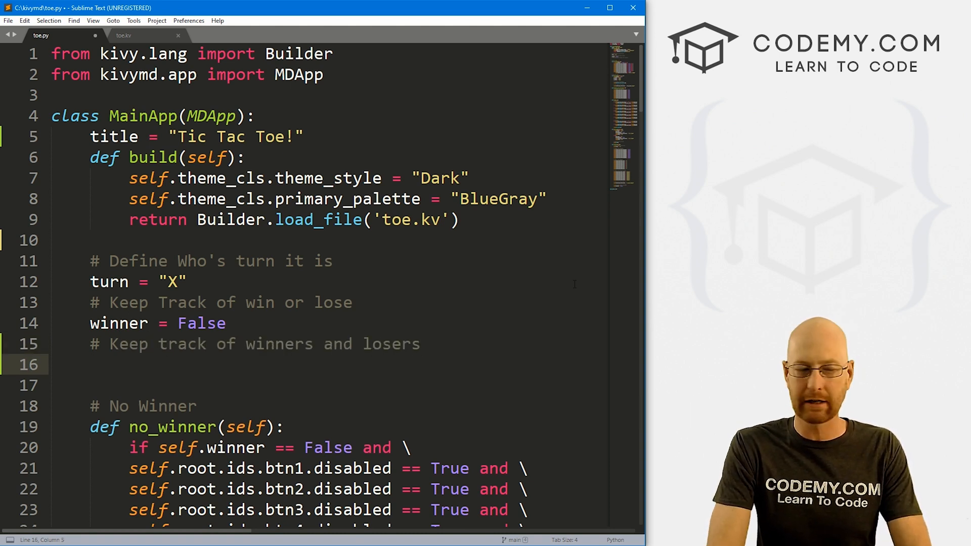
type("X_")
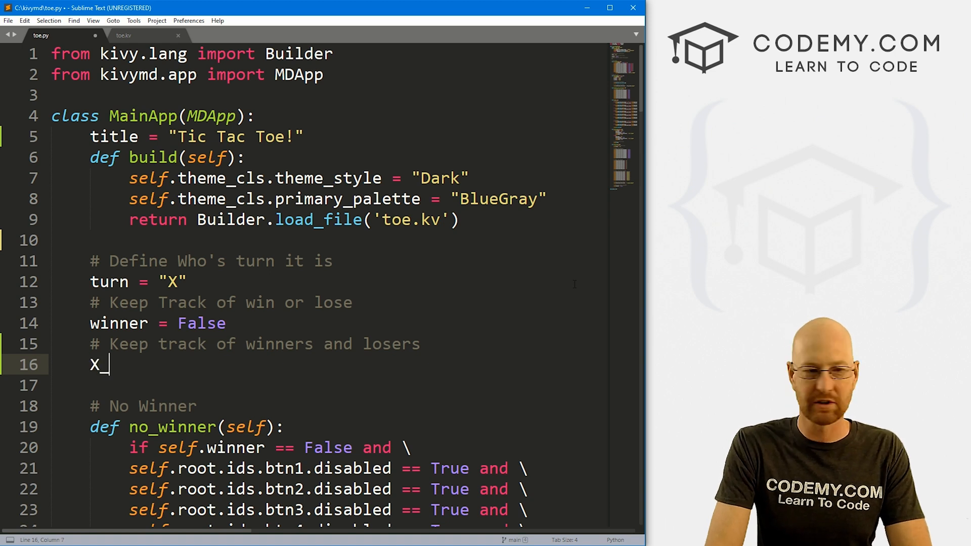
type("win")
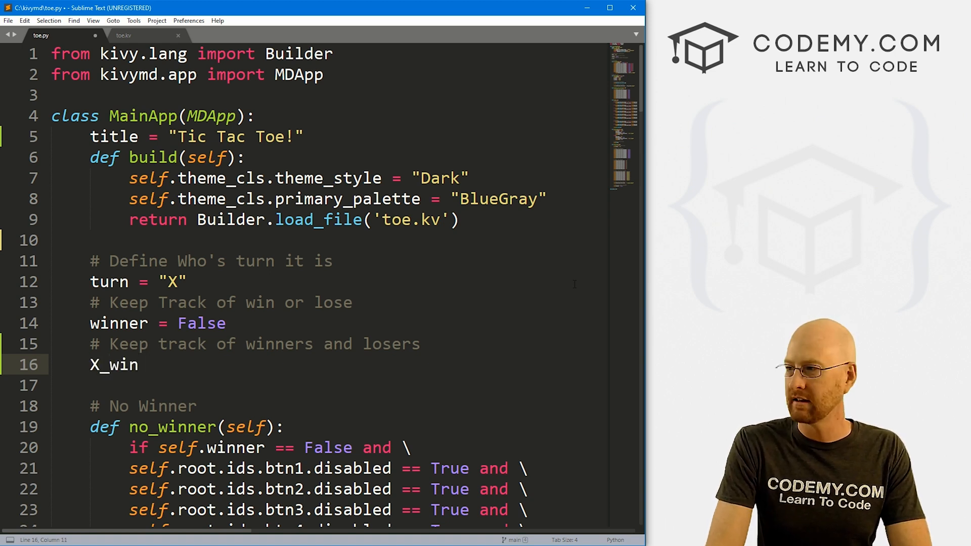
type("= 0")
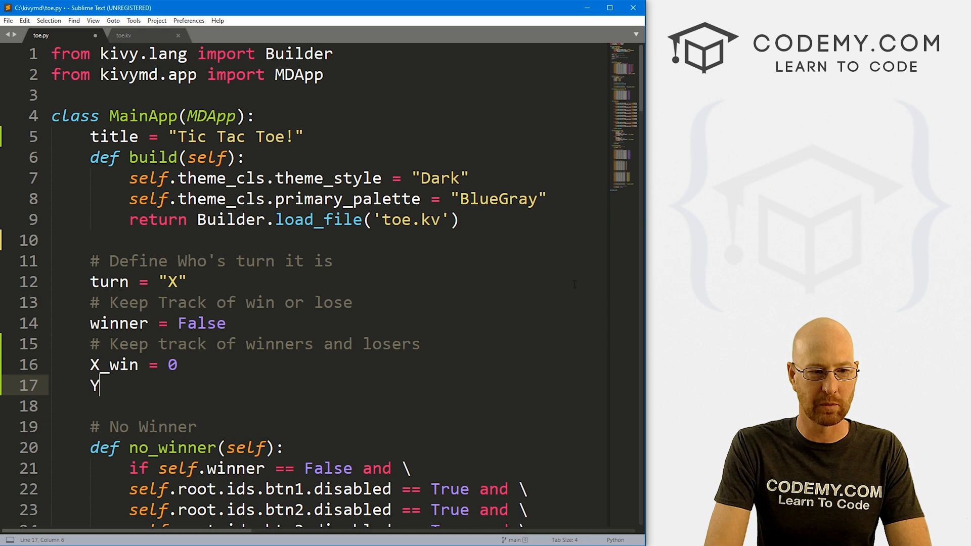
type("_win =")
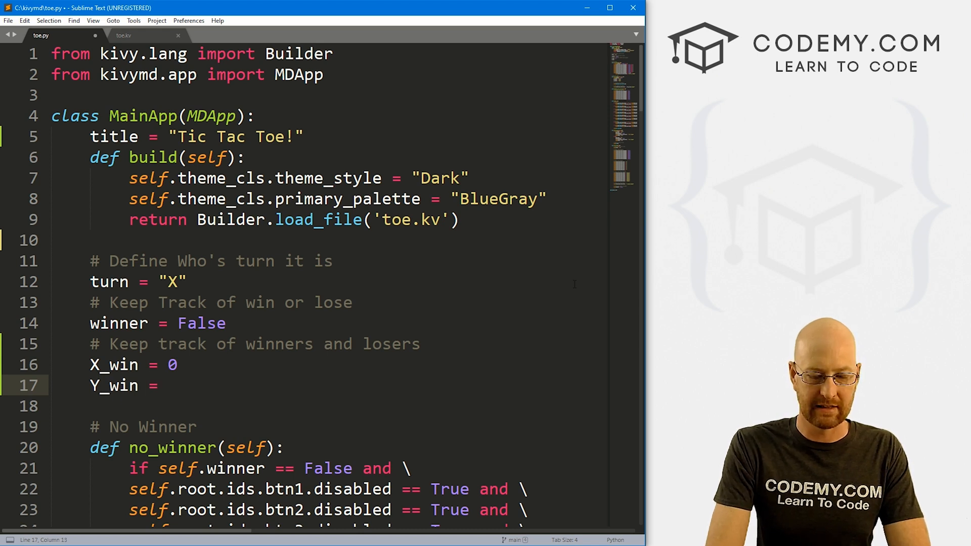
type("0")
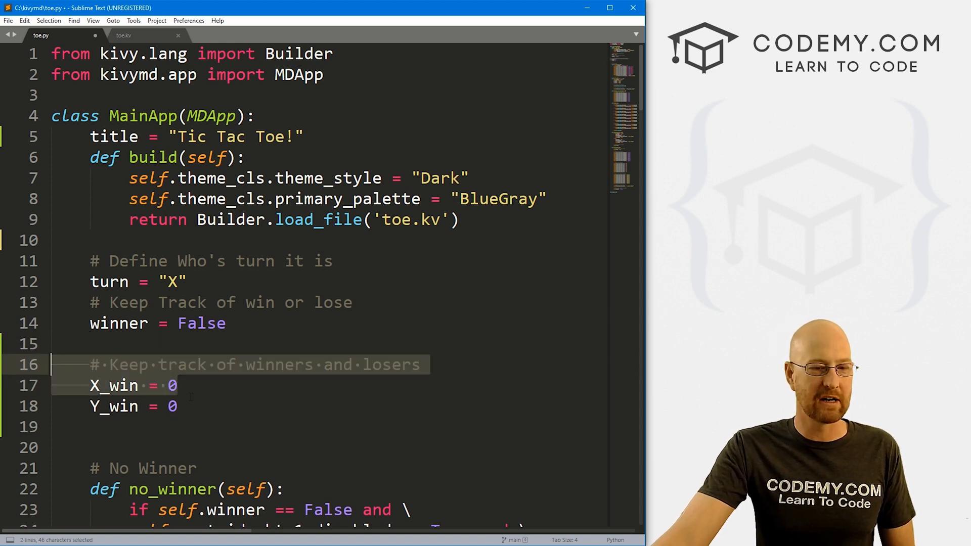
left_click(178, 407)
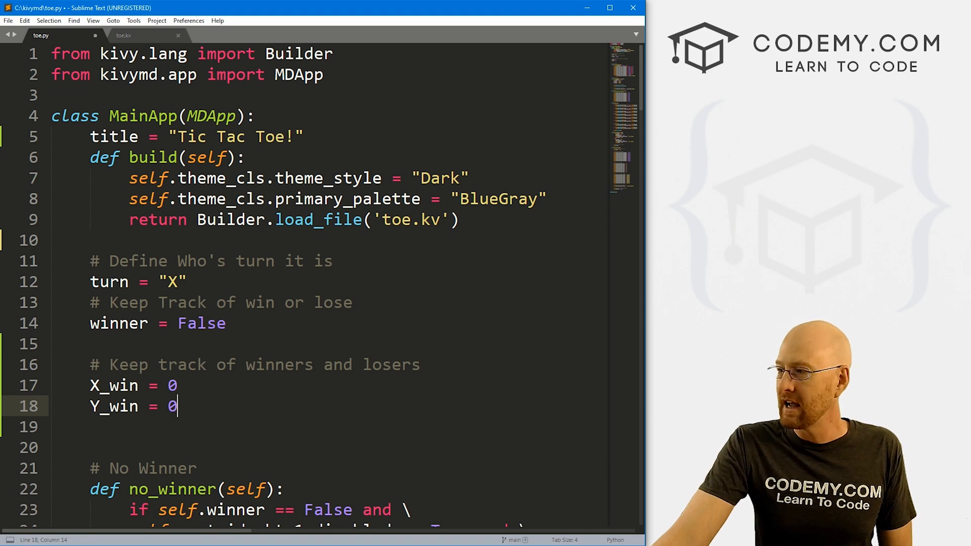
In end_game, add a winners-and-losers comment and an if a.text == "X" check
scroll("down", 3)
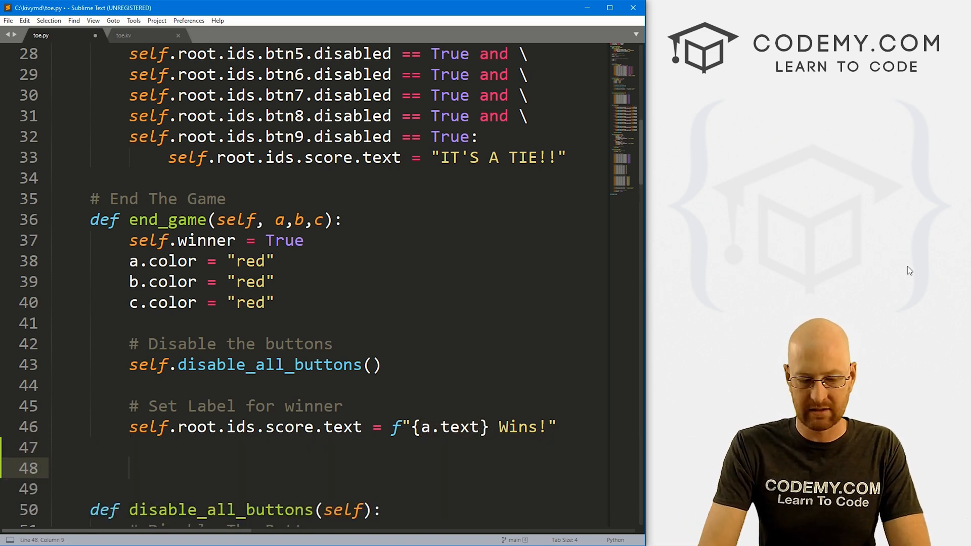
type("# Keep track of")
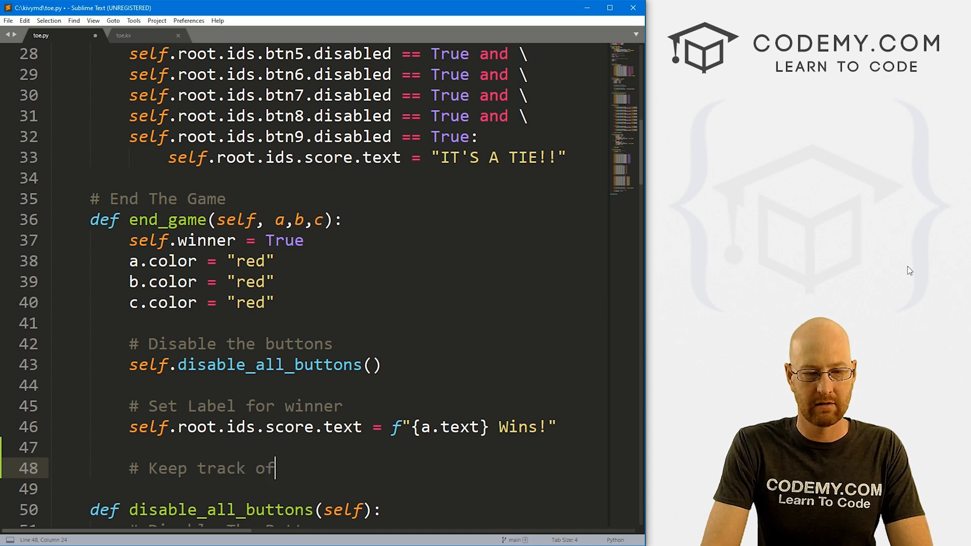
type("winners and loser")
left_click(329, 489)
type("if a.t")
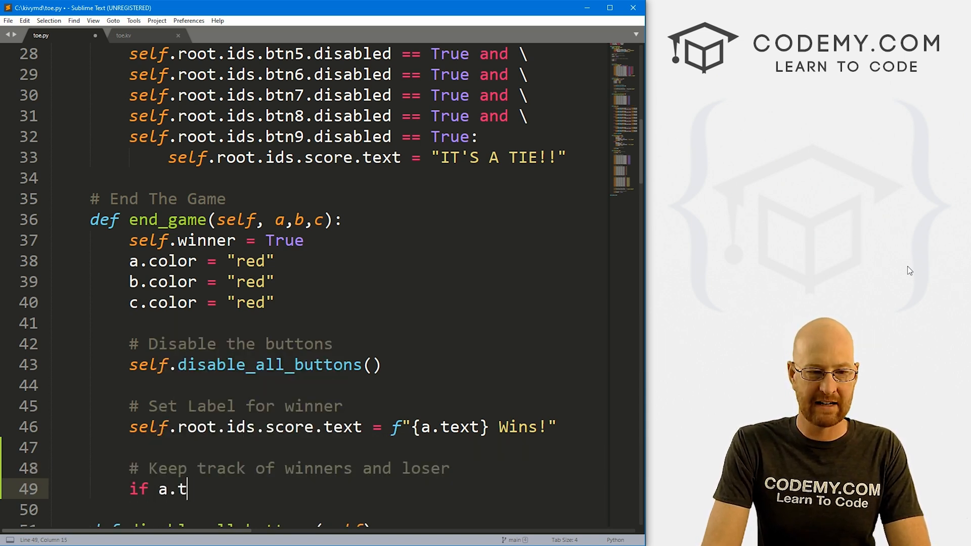
type("ext == \"X\":")
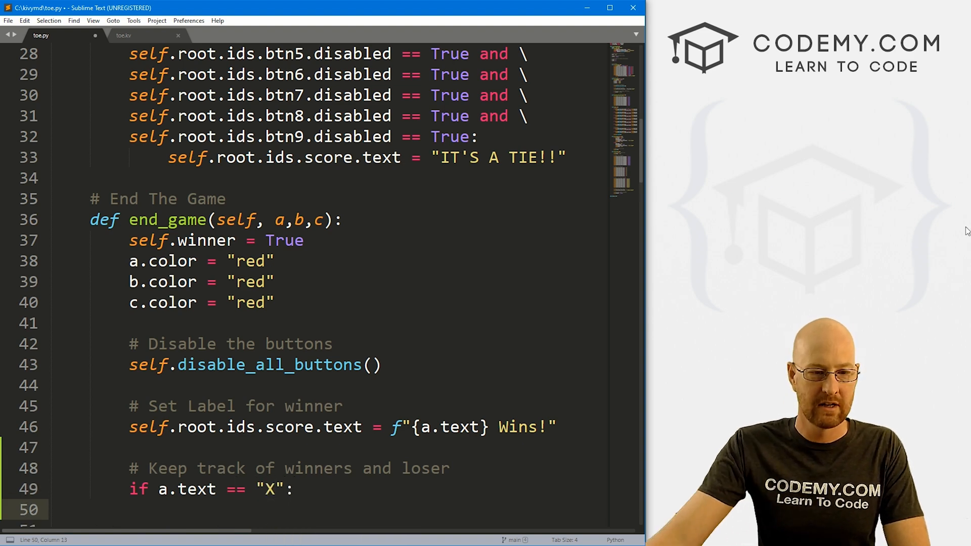
Paste the label line under it, targeting the game id with text 'X Wins: 0 | O Wins: 0'
scroll("down", 3)
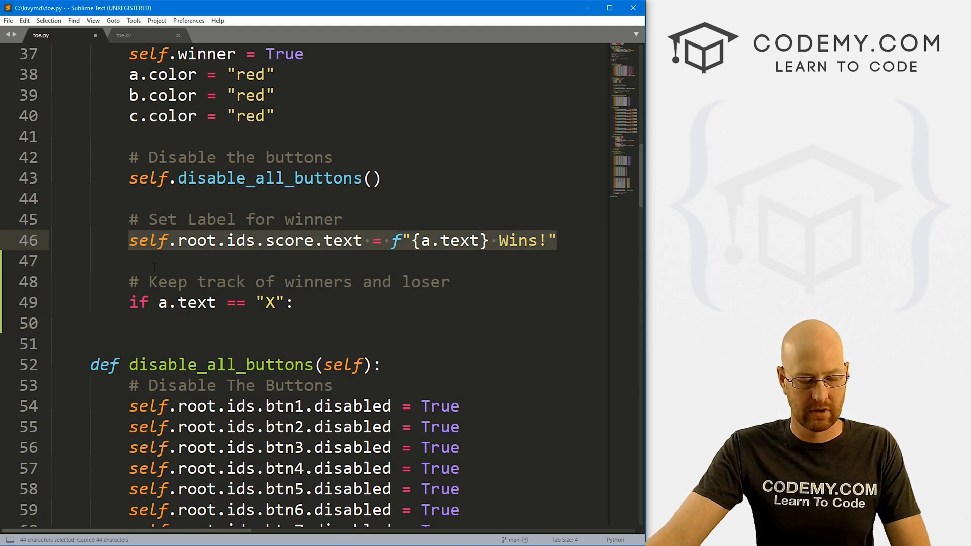
key("ctrl+v")
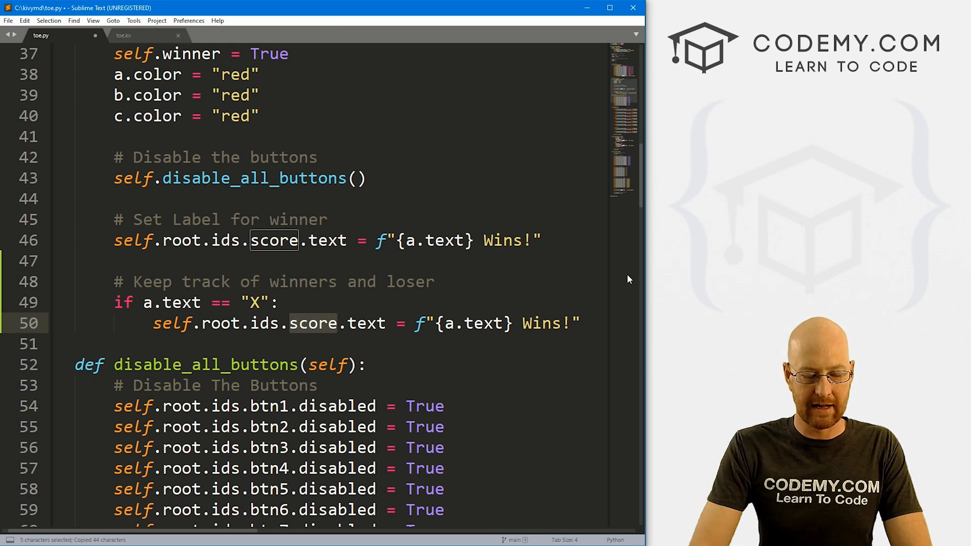
type("game")
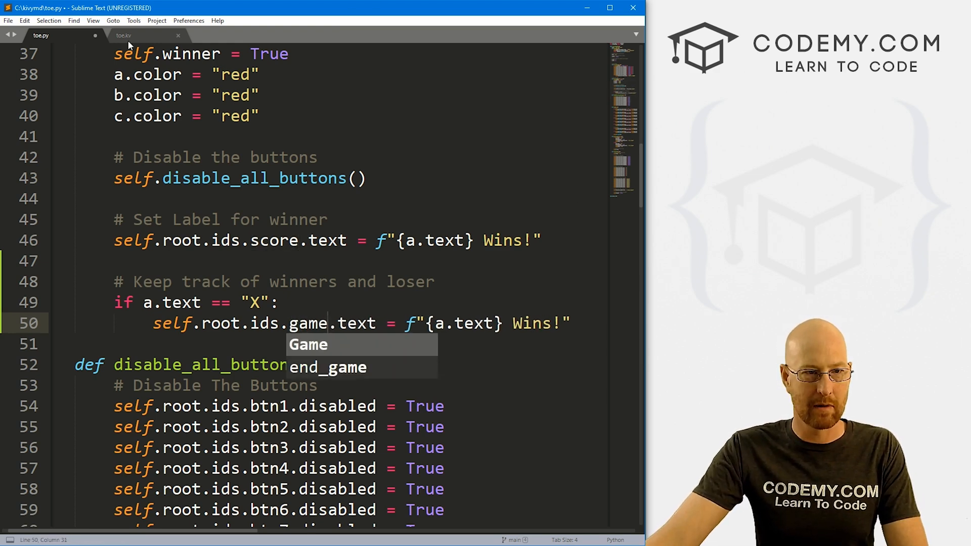
left_click(122, 36)
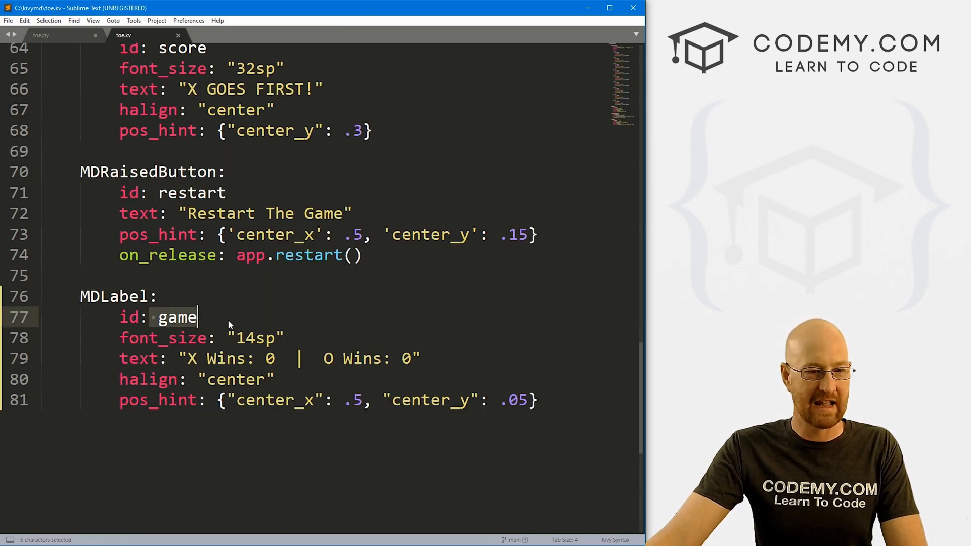
left_click(41, 36)
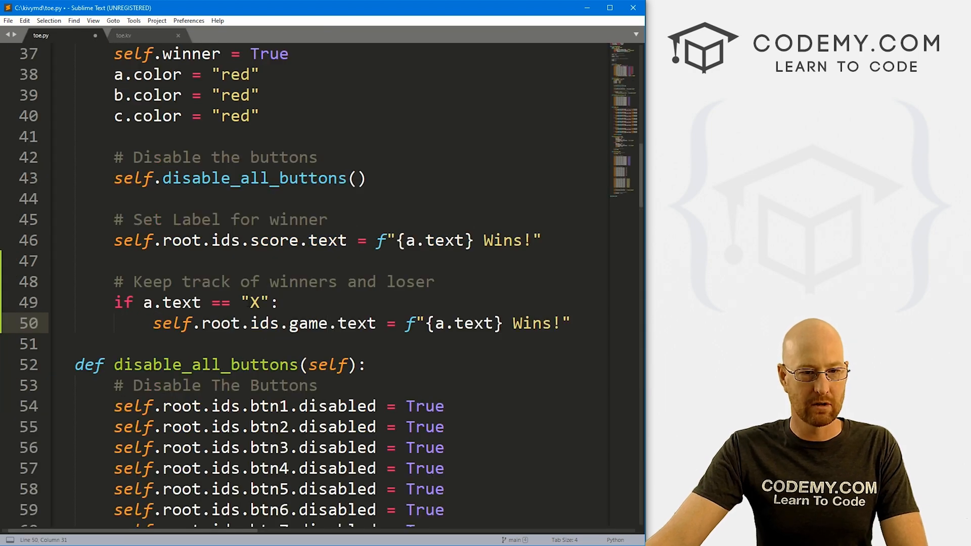
left_click(453, 323)
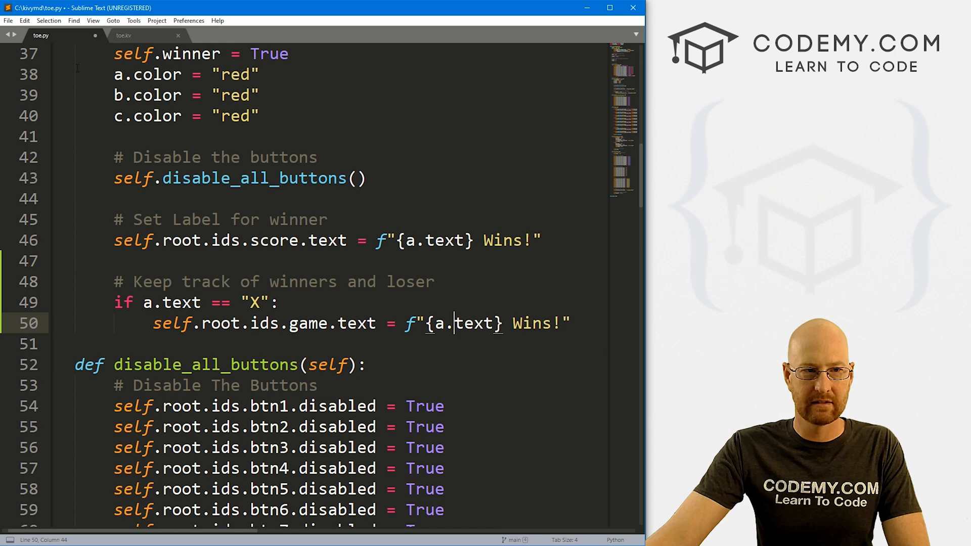
left_click(124, 35)
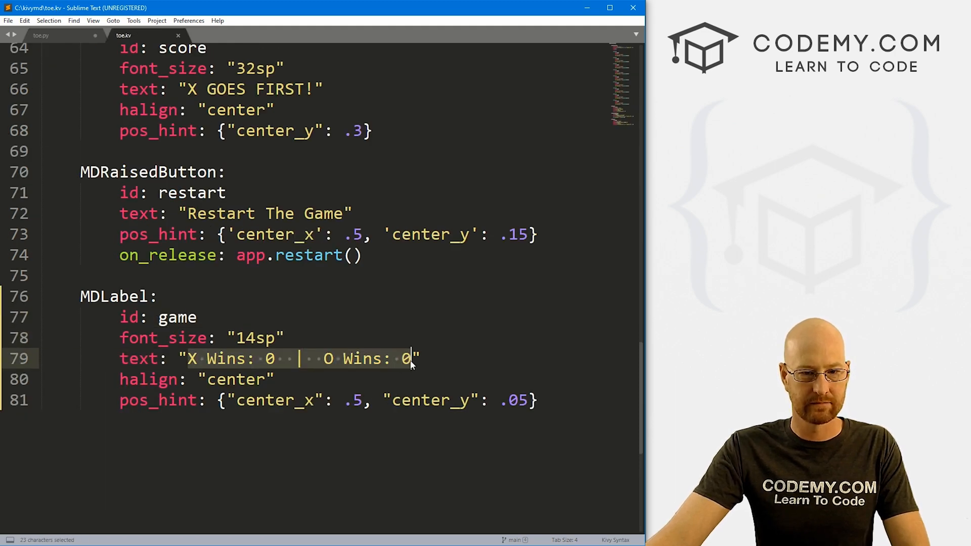
left_click(41, 35)
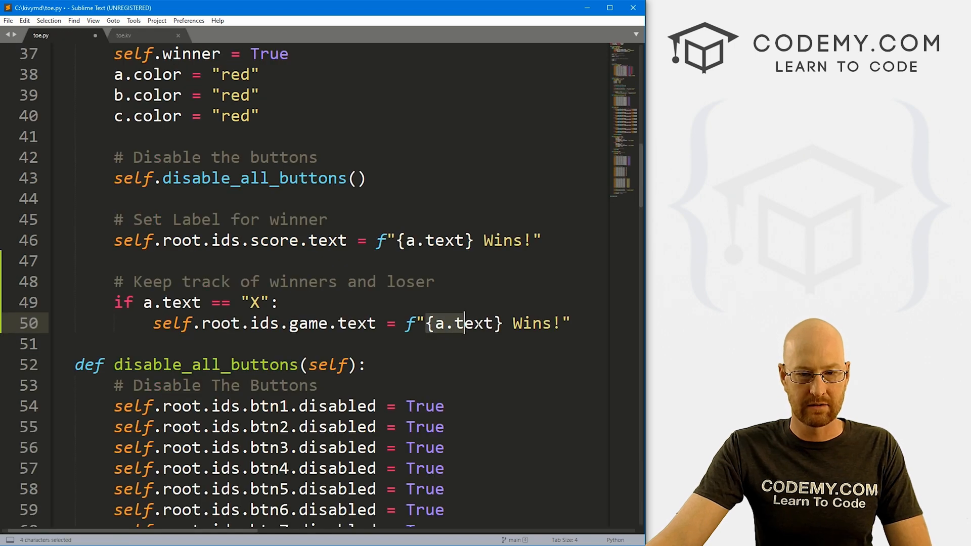
type("X Wins: 0  |  O Wins: 0")
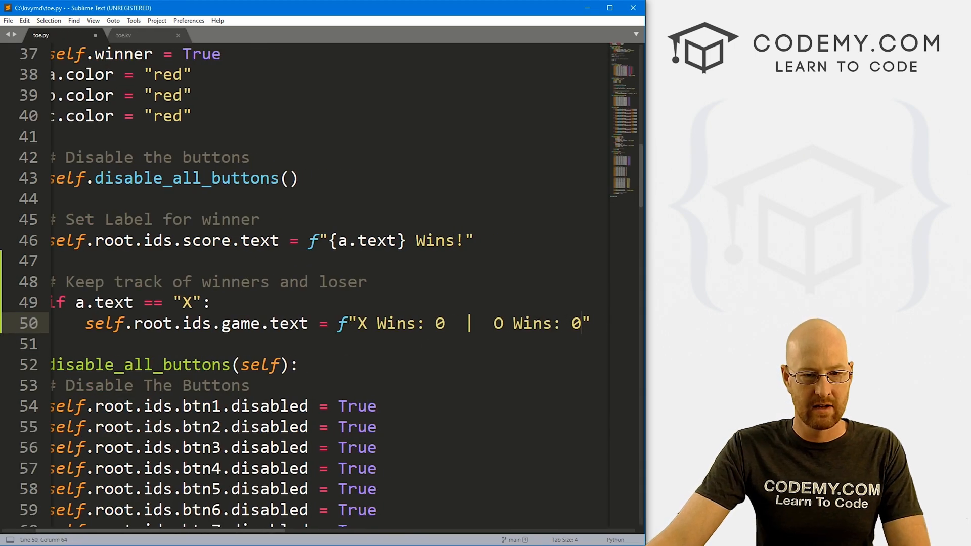
Replace the hard-coded zeros in the game label's f-string with {self.X_win} and a second counter
double_click(439, 323)
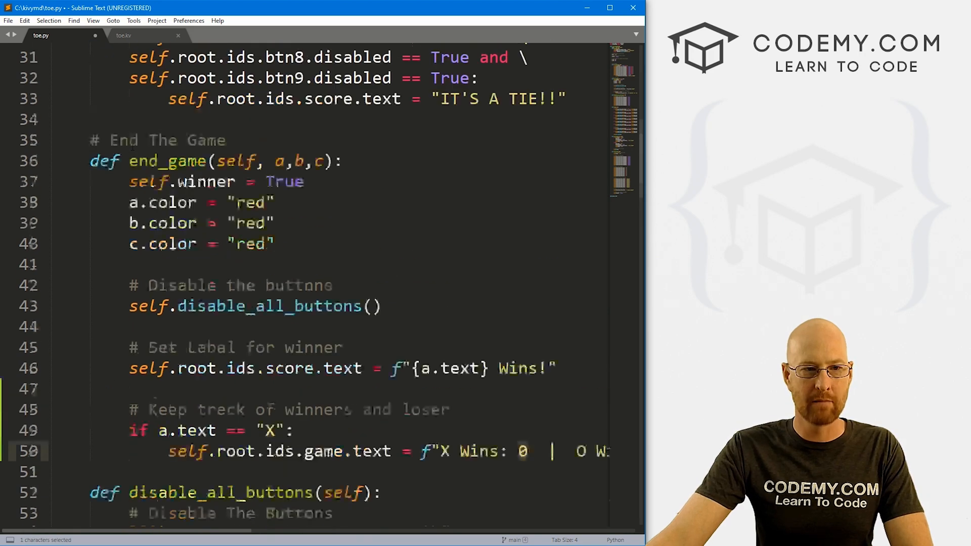
scroll("up", 3)
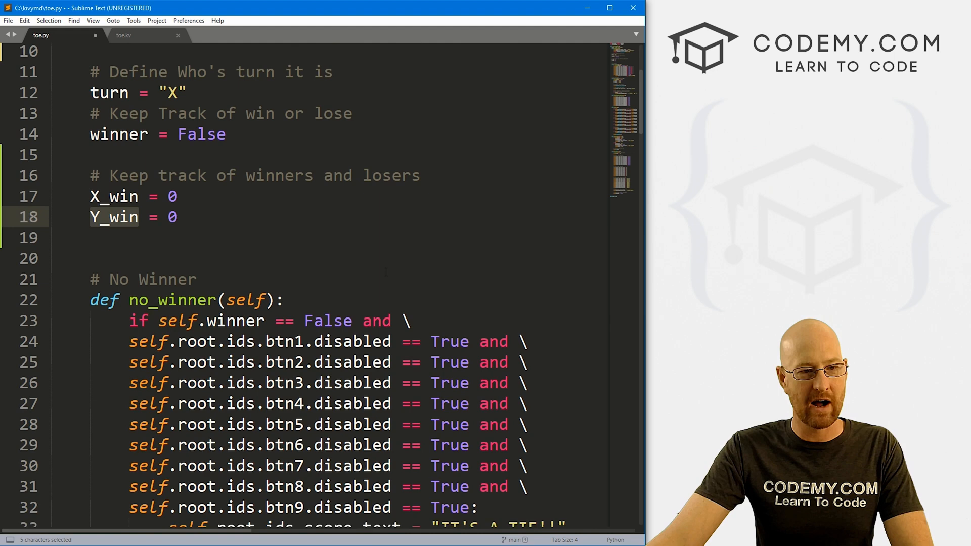
scroll("down", 3)
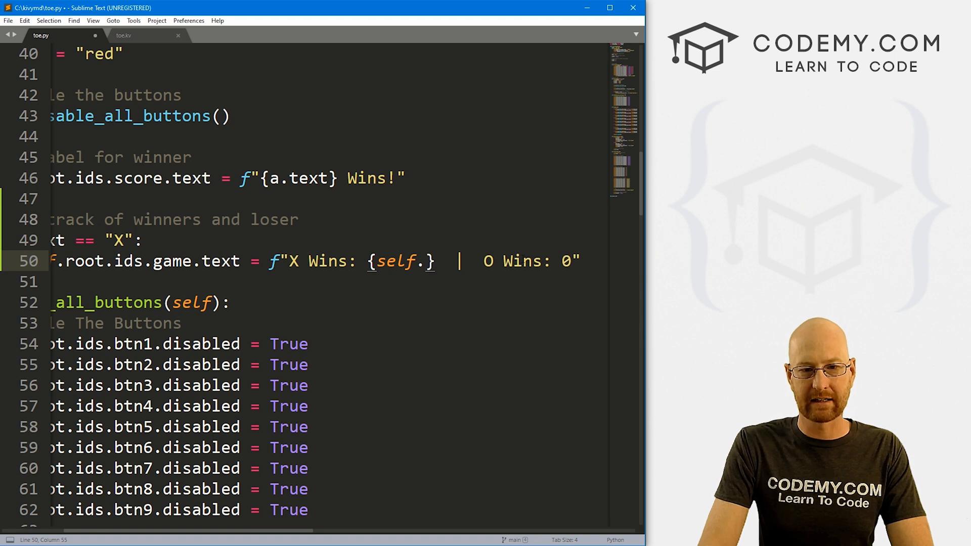
type("X_win")
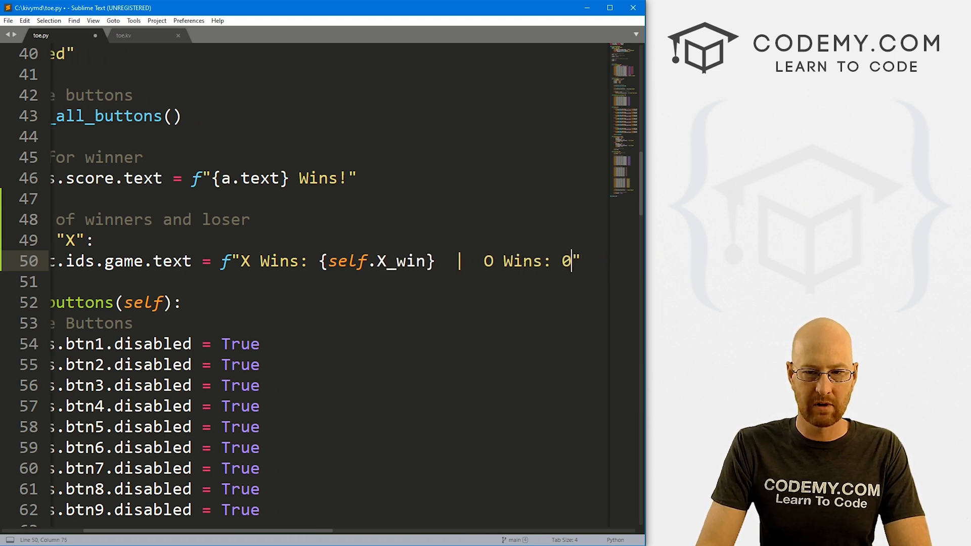
type("{self.Y")
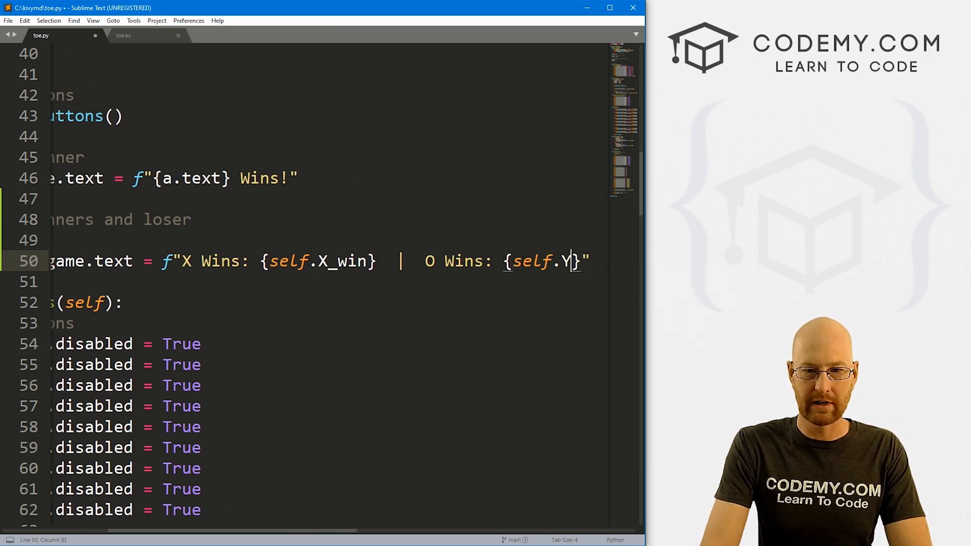
scroll("left", 3)
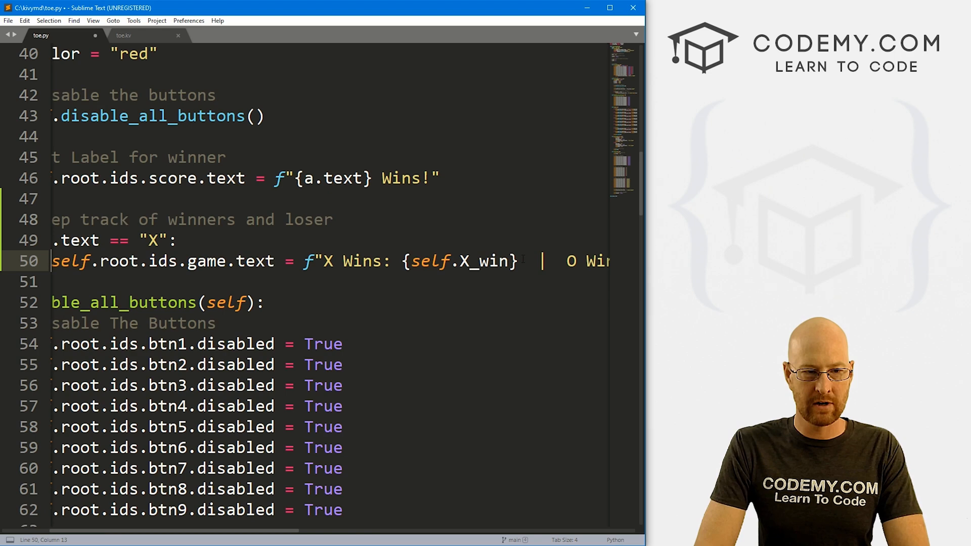
scroll("left", 3)
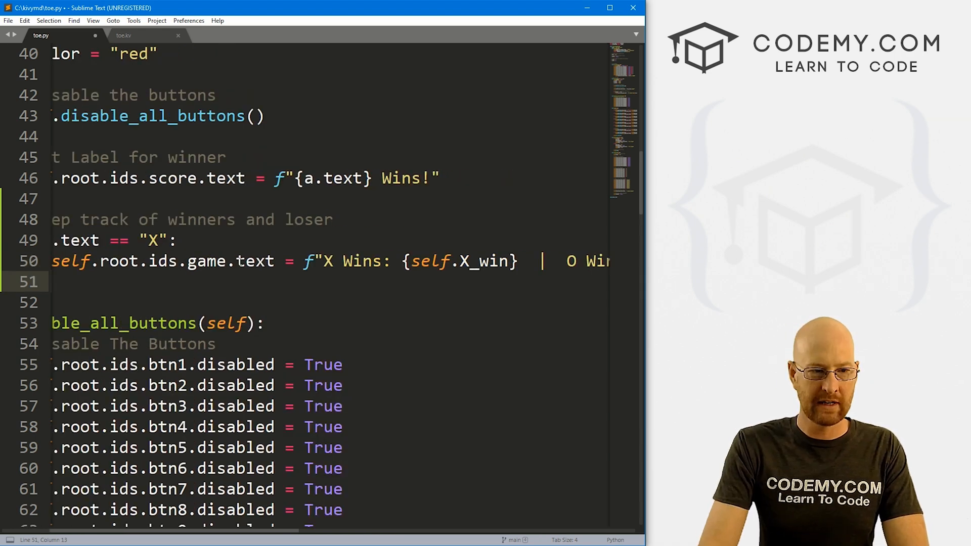
scroll("left", 3)
type("else:")
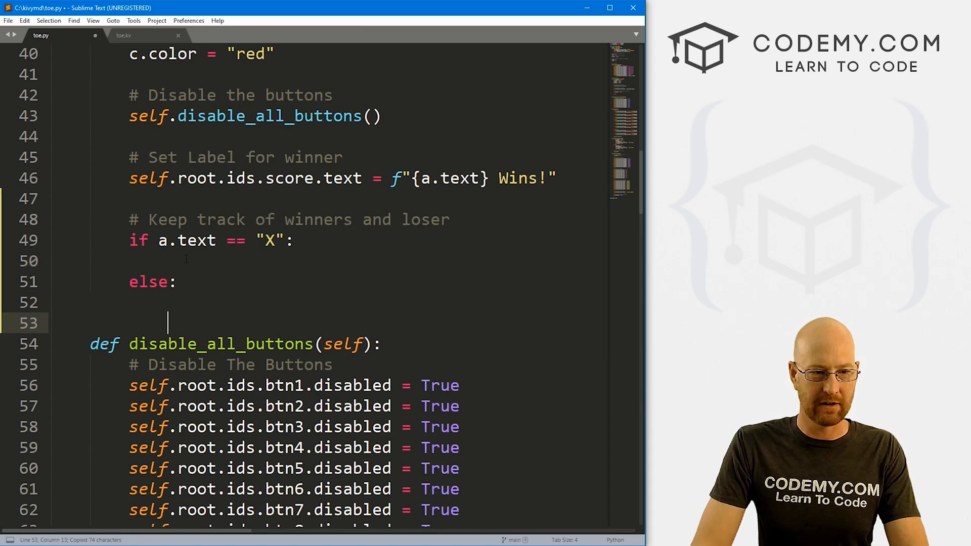
Rewrite the label line with {self.X_win} and add self.X_win = self.X_win + 1 under the X check
type("self.root.ids.game.text = f\"X Wins: {self.X_win}")
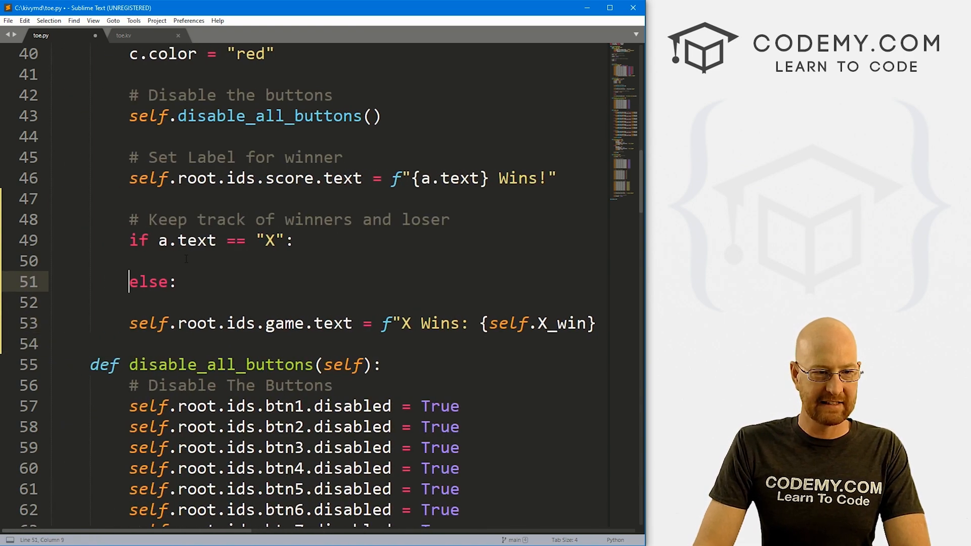
left_click(168, 260)
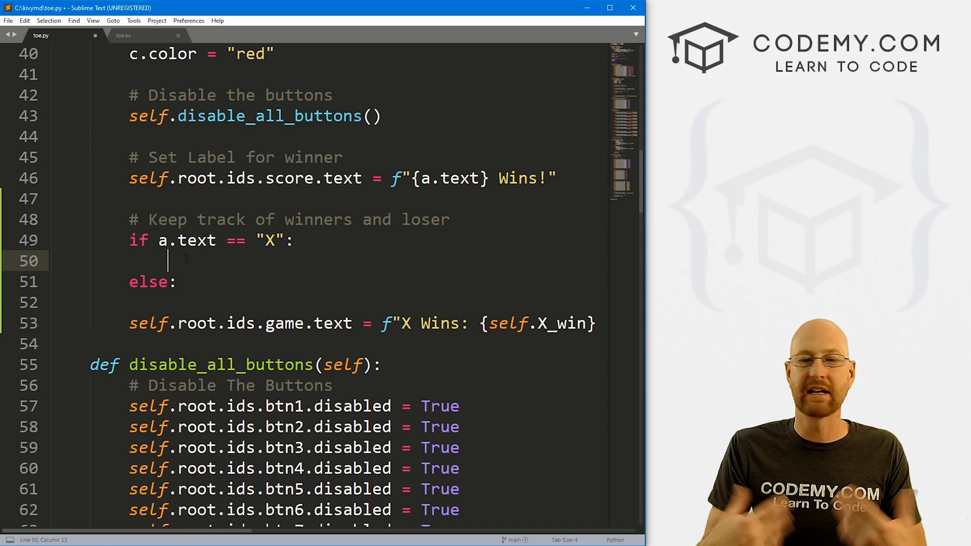
type("self")
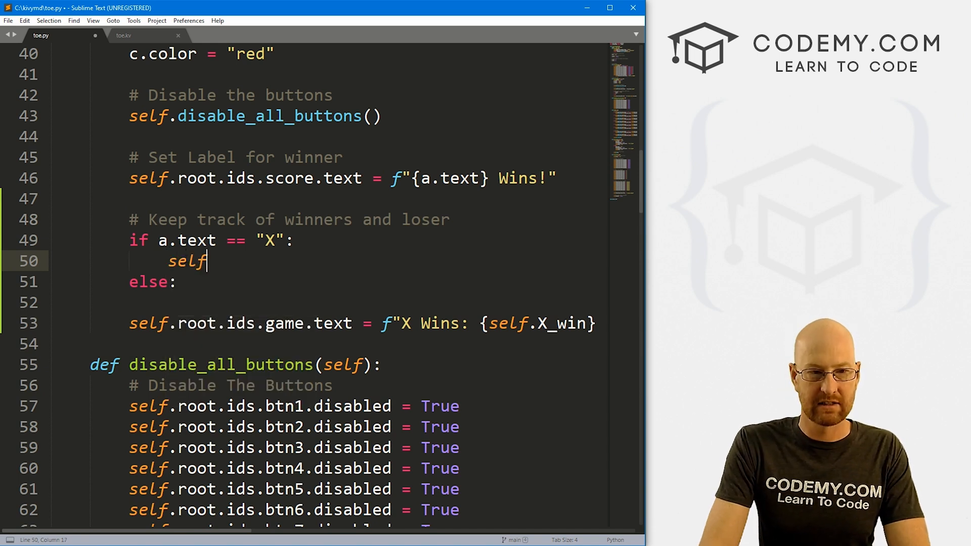
type(".X_win = self.")
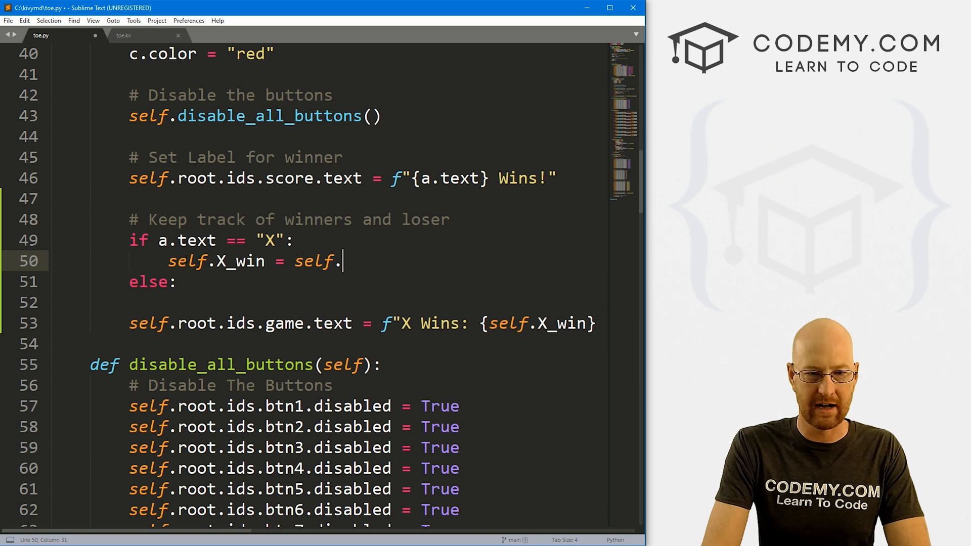
type("X_win + 1")
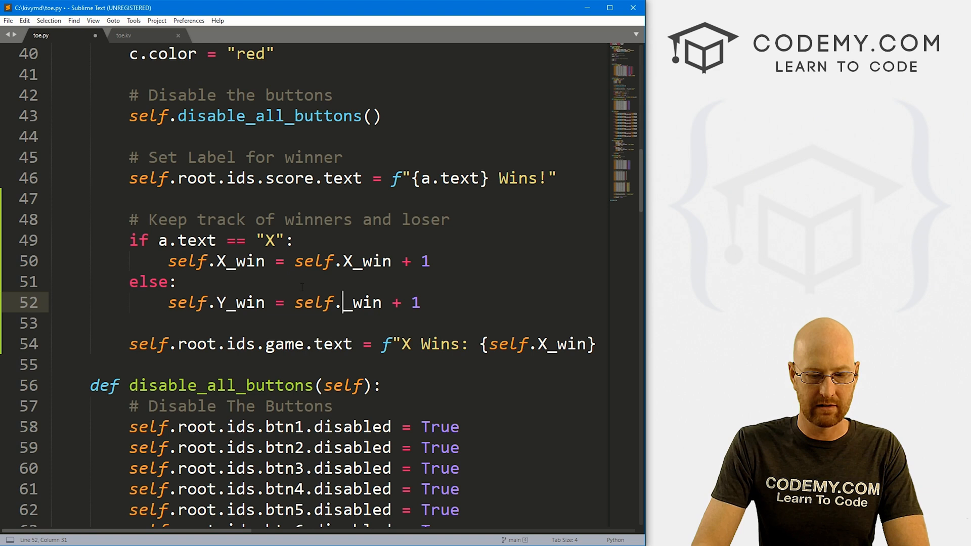
type("Y")
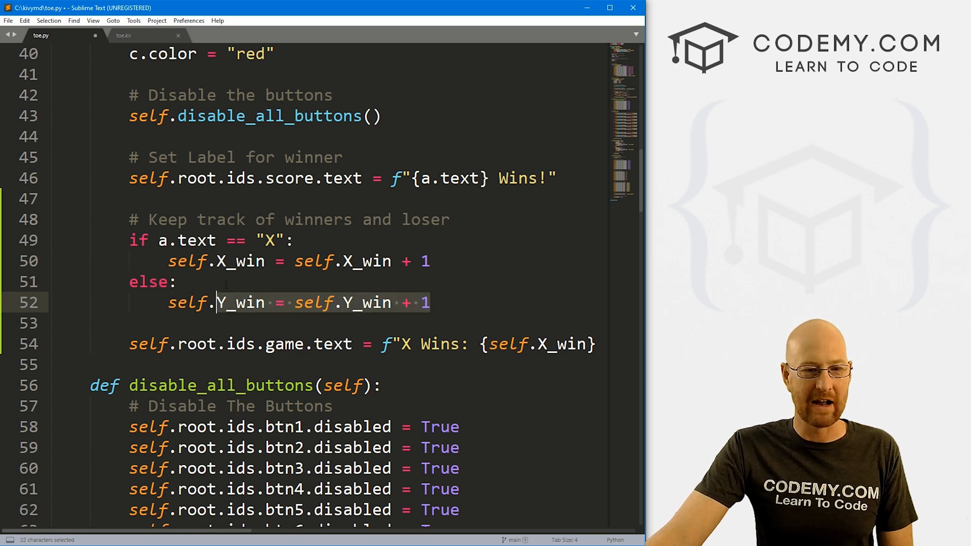
Check the class counters, change Y_win to O_win on lines 52 and 54, and save toe.py
scroll("up", 3)
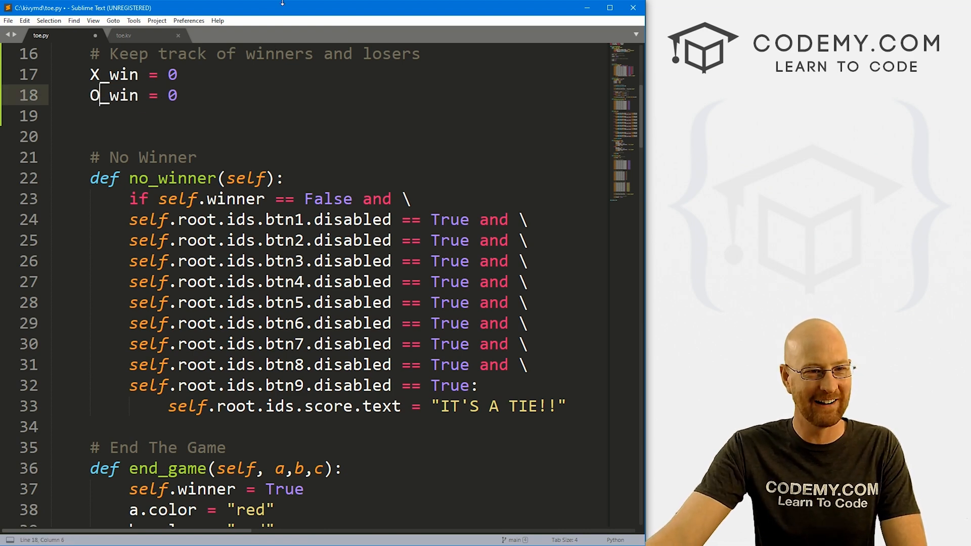
scroll("down", 3)
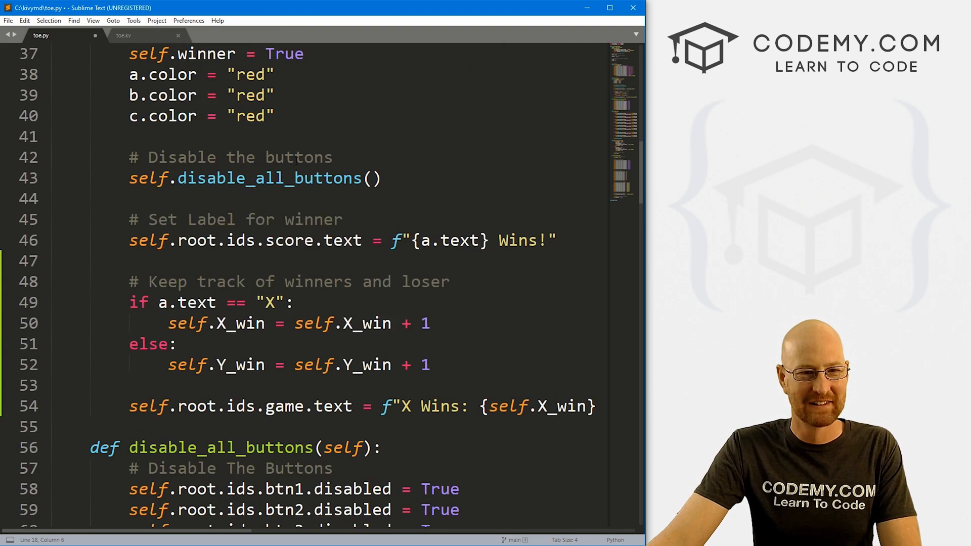
scroll("down", 3)
type("  |  O Wins: {self.O_win}\"")
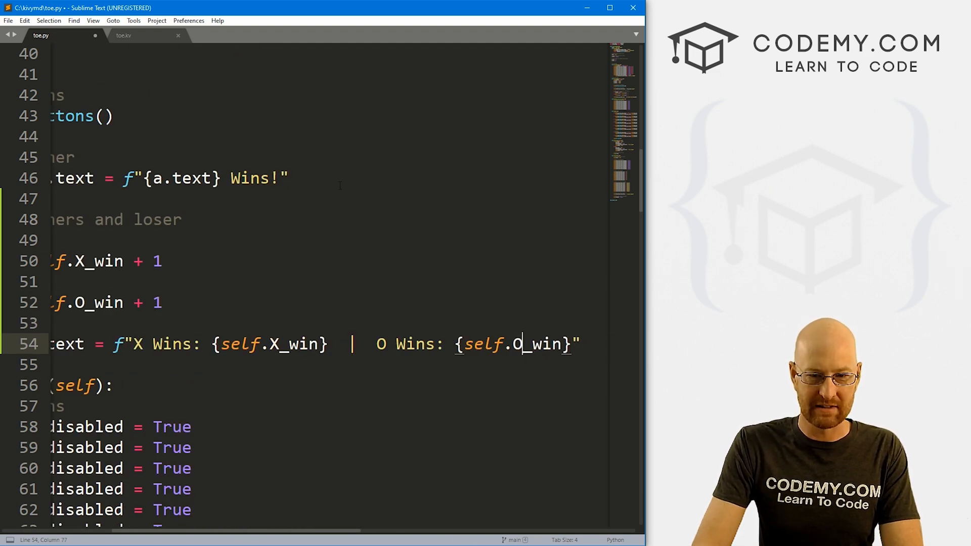
scroll("left", 3)
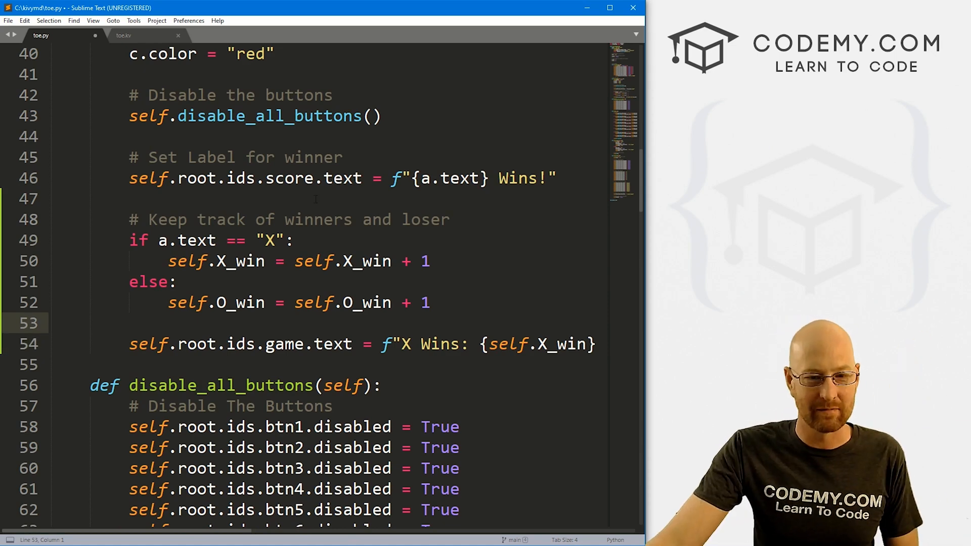
left_click(294, 303)
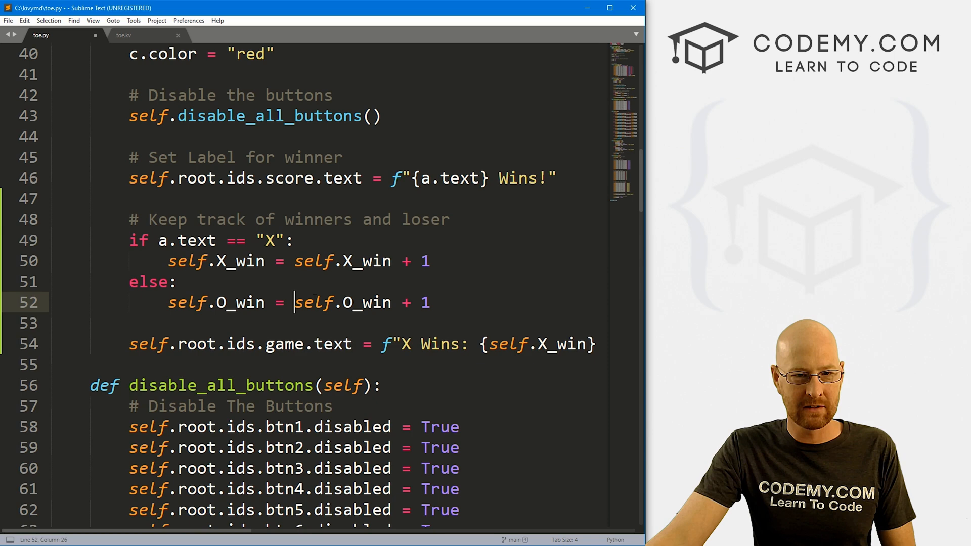
key("ctrl+s")
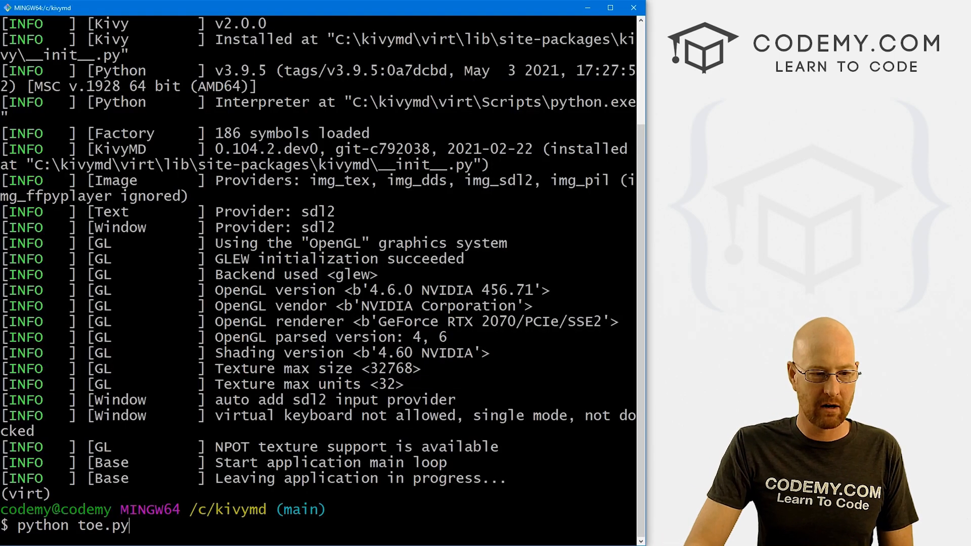
Relaunch the game, win one round as X, restart, and win one as O
key("Return")
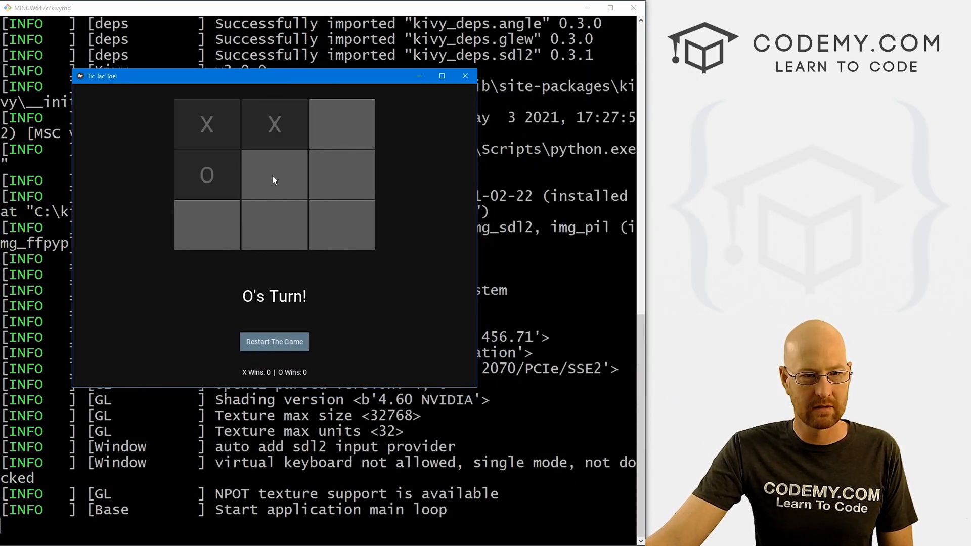
left_click(342, 125)
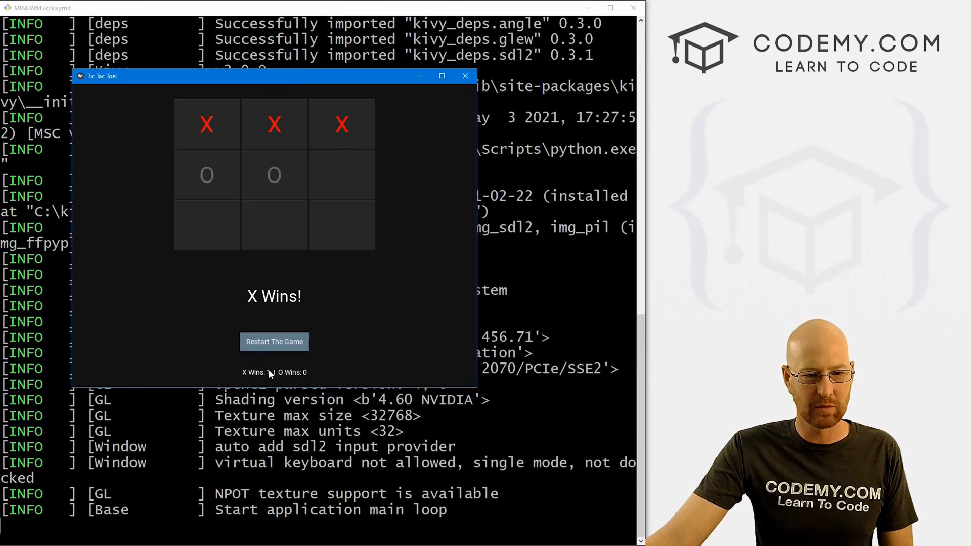
left_click(274, 342)
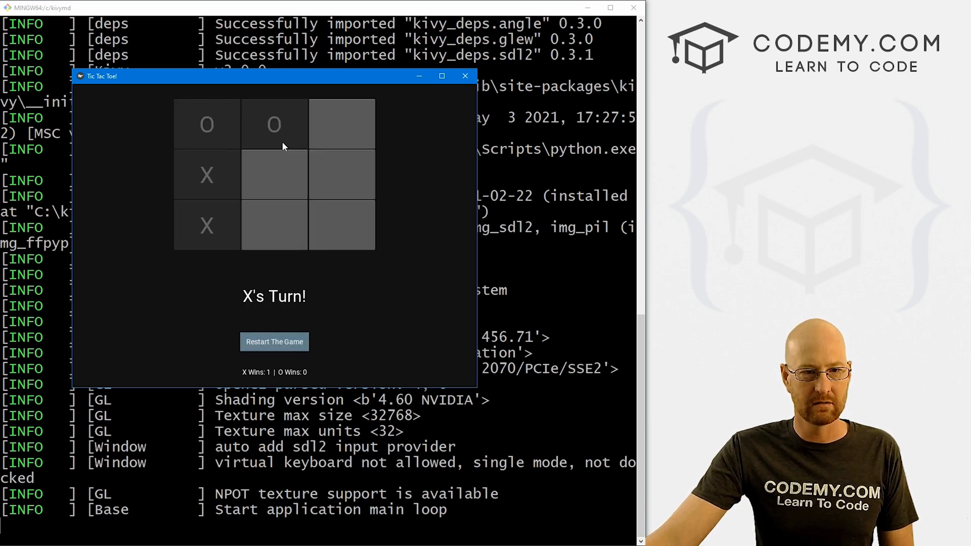
left_click(342, 124)
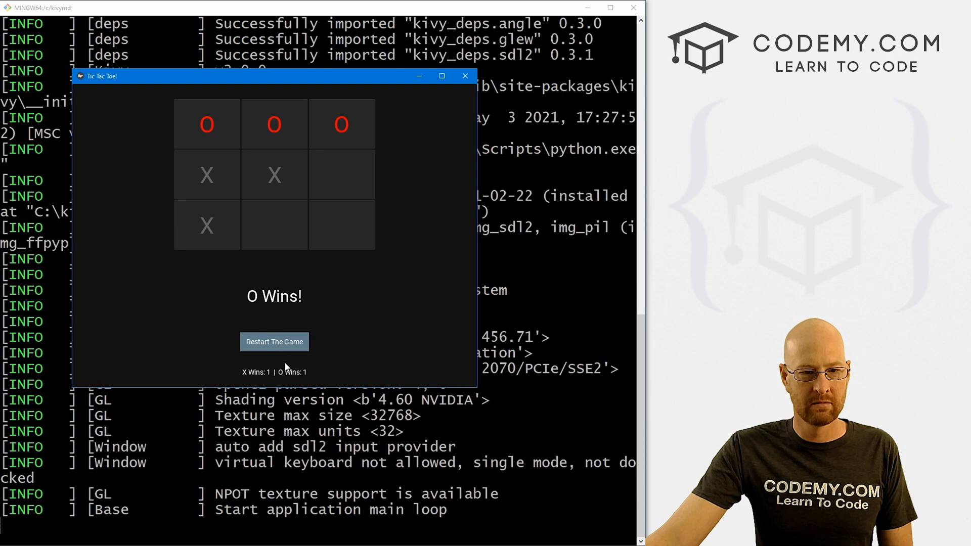
mouse_move(264, 382)
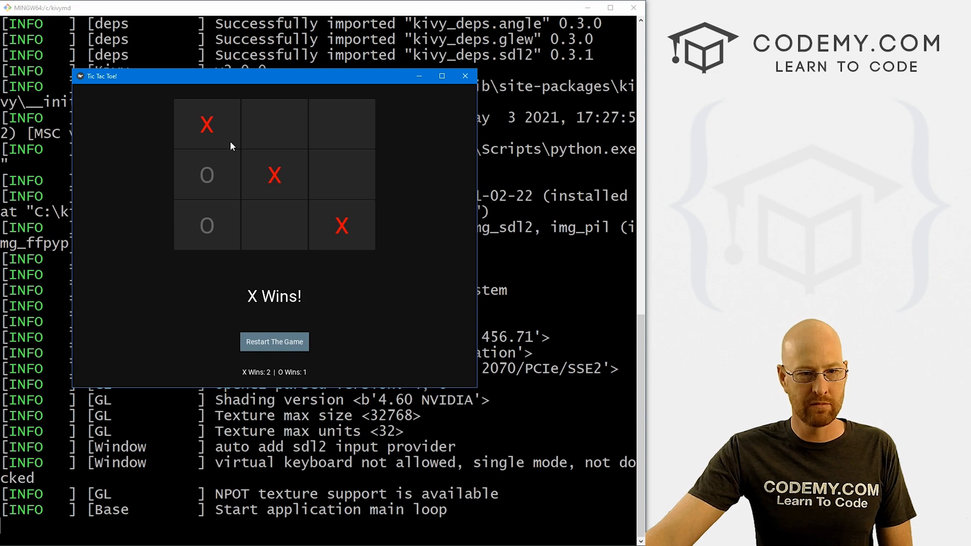
mouse_move(301, 375)
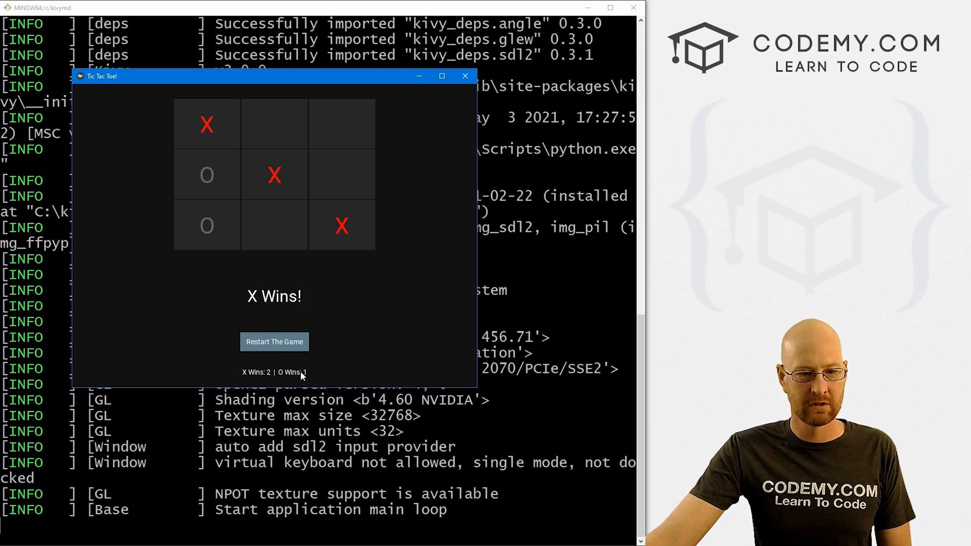
mouse_move(419, 308)
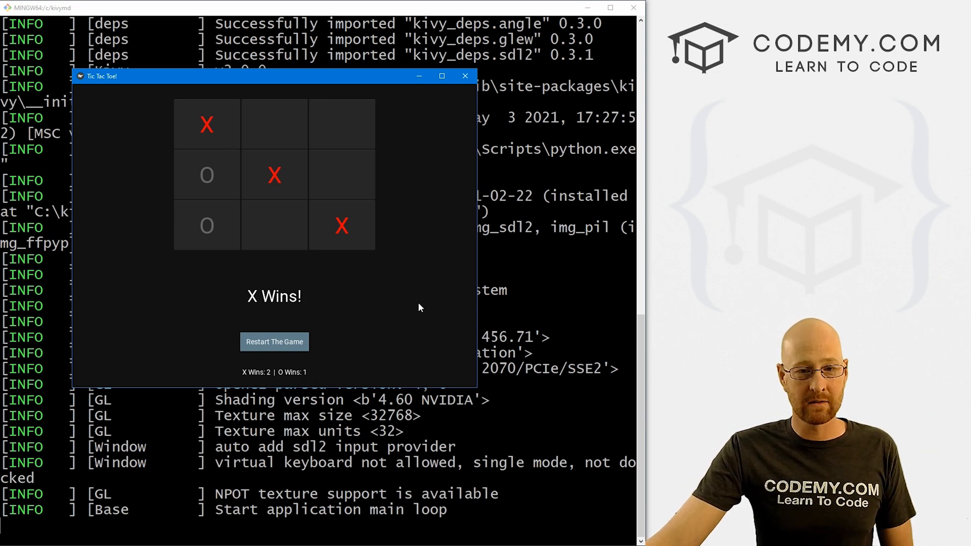